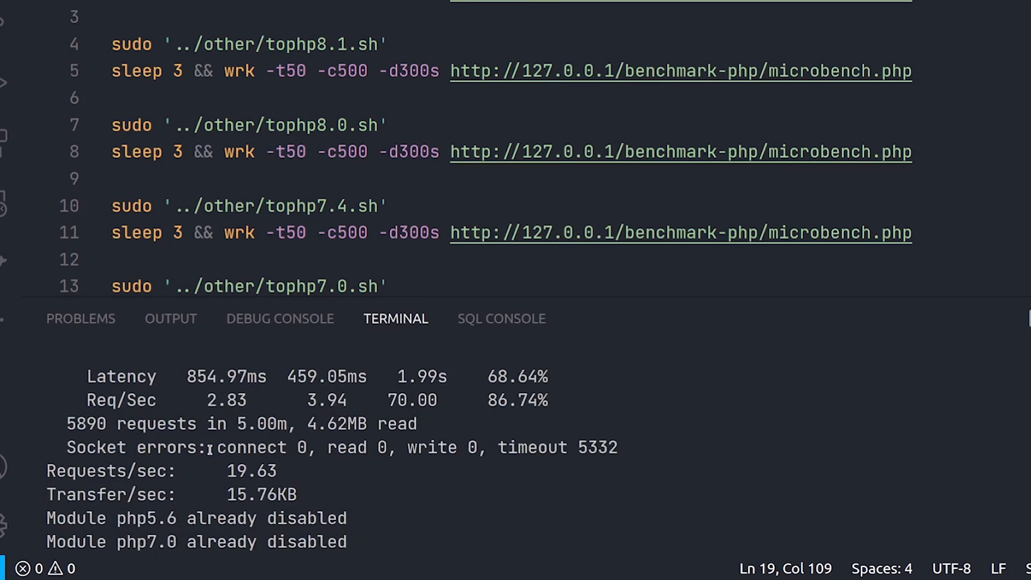
Run du -hsc ./PHP-Frameworks-Bench --exclude=.git to measure the cloned repo's size without git history
scroll(down, 3)
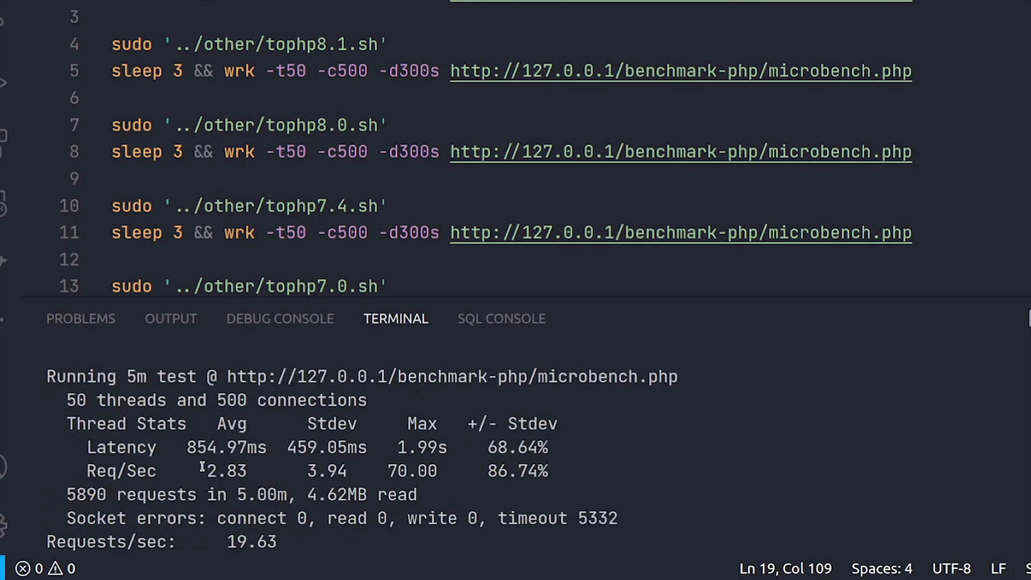
double_click(223, 472)
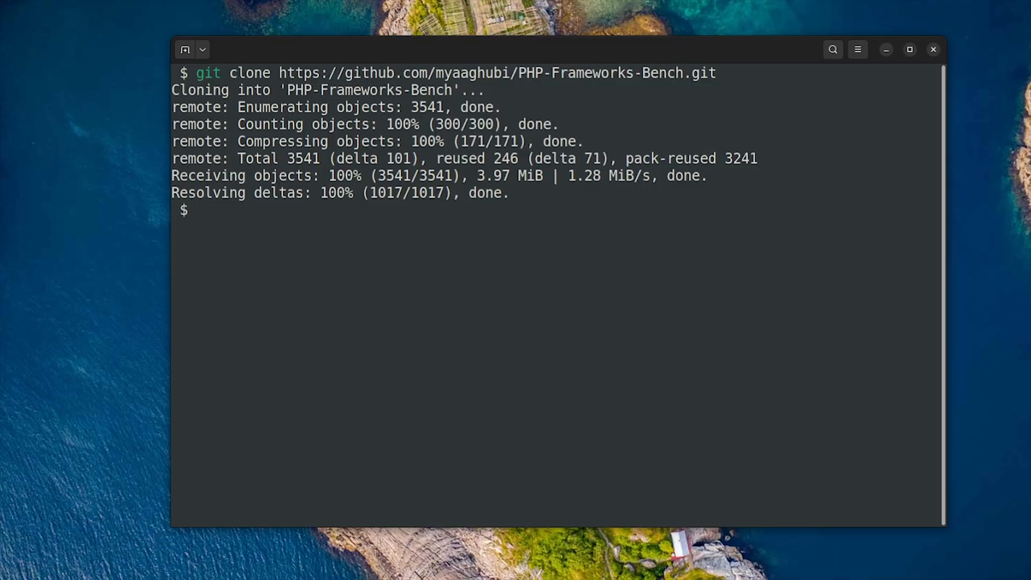
text(du -hsc ./PHP-Frameworks-Bench)
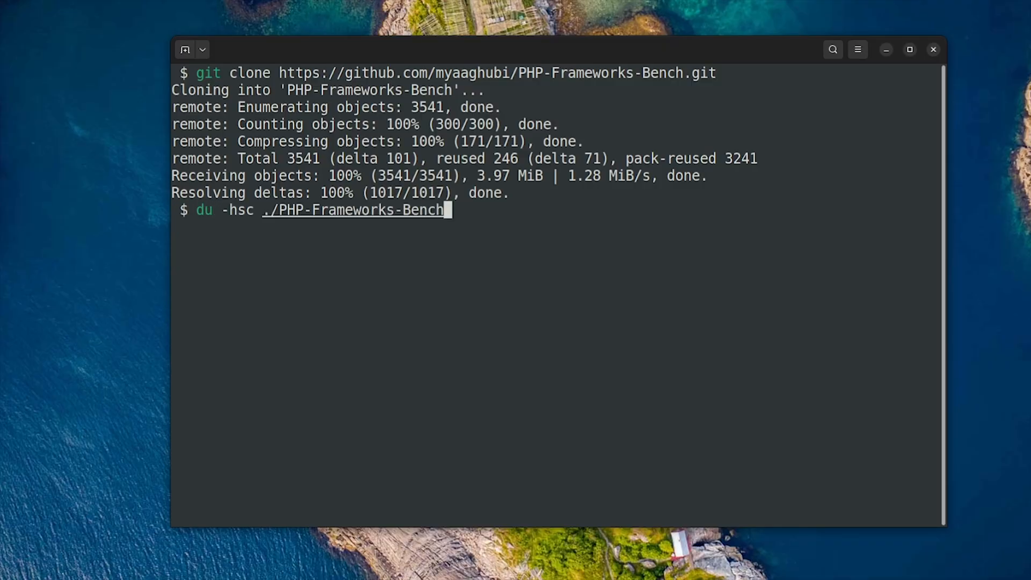
text(--exclude=.git)
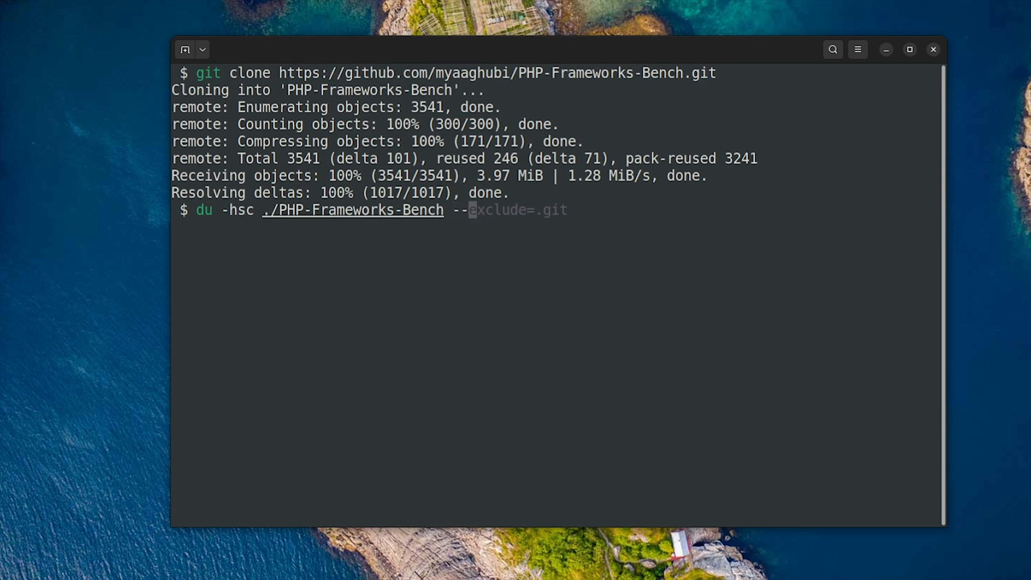
key(Return)
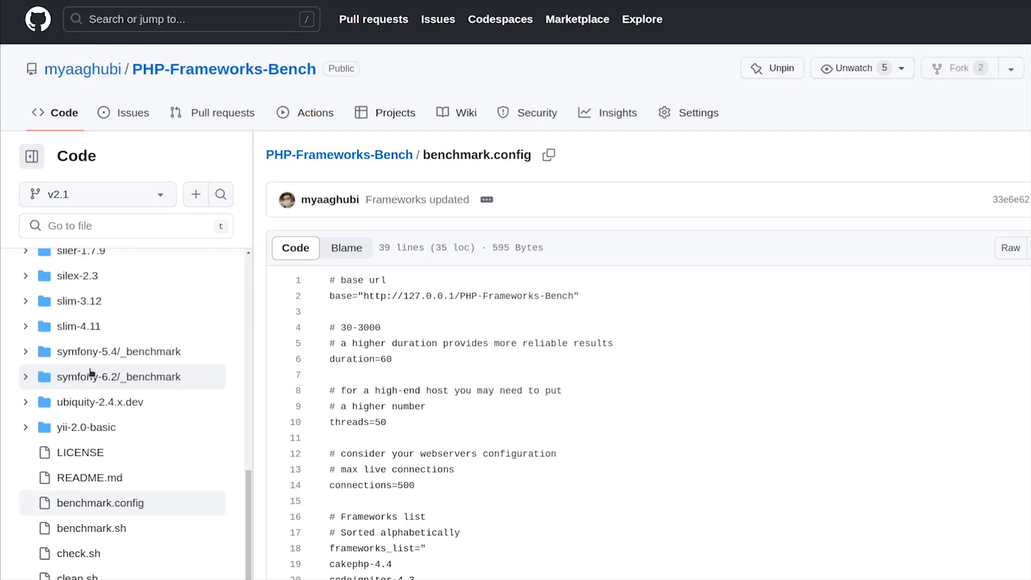
Expand slim-4.11's Controllers folder and view its index.php in the repository file tree
scroll(down, 3)
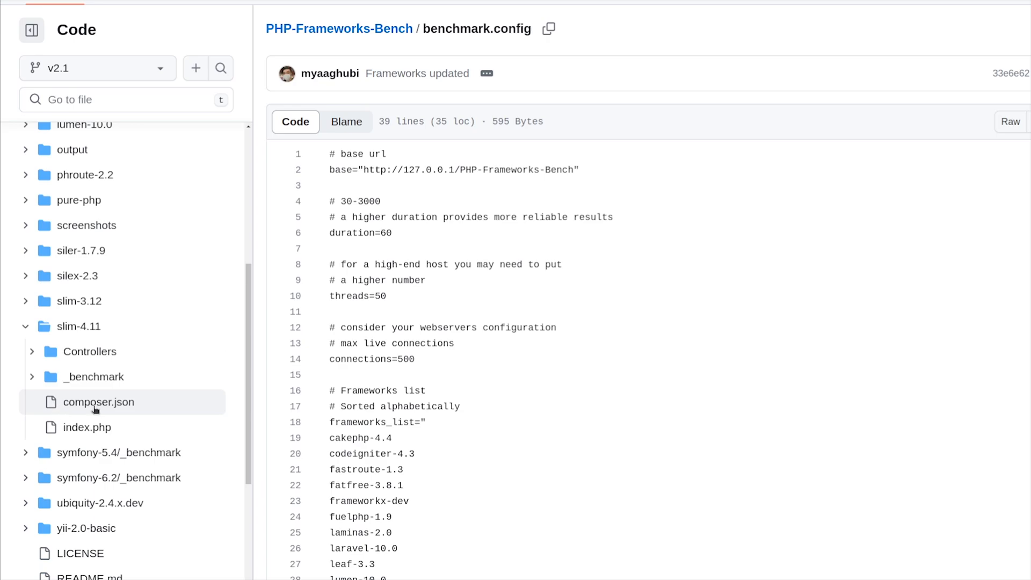
click(90, 352)
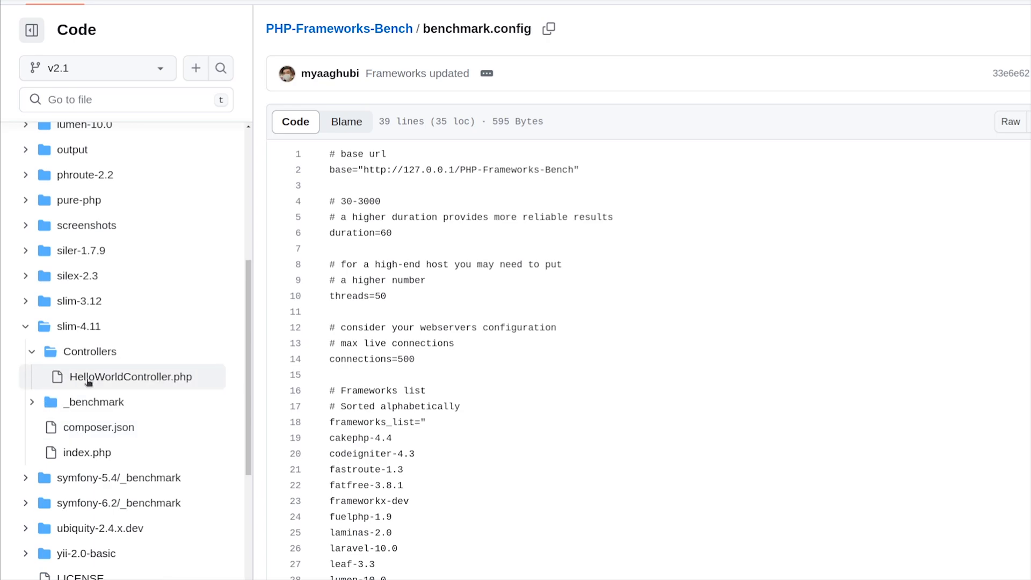
scroll(down, 3)
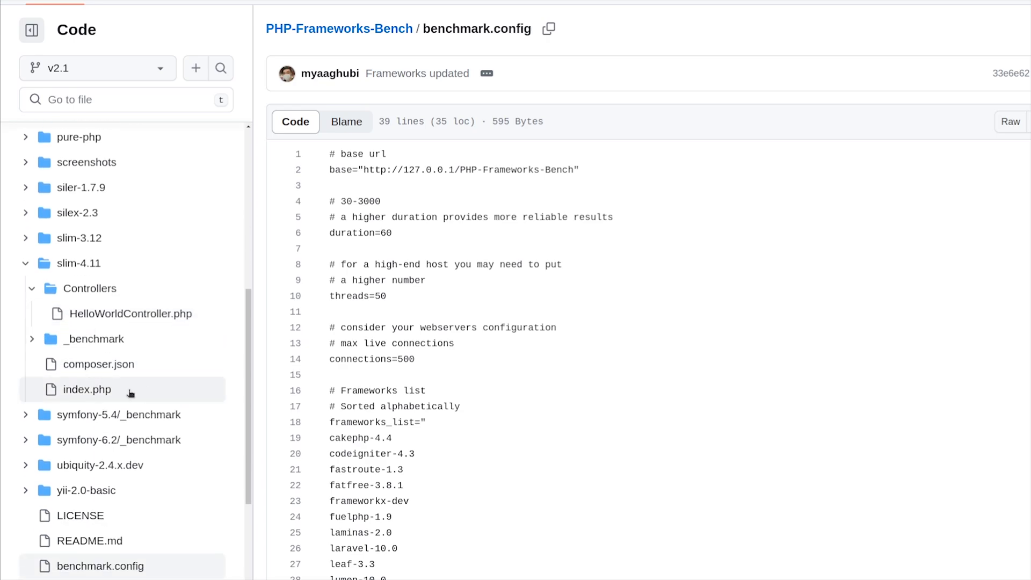
click(87, 390)
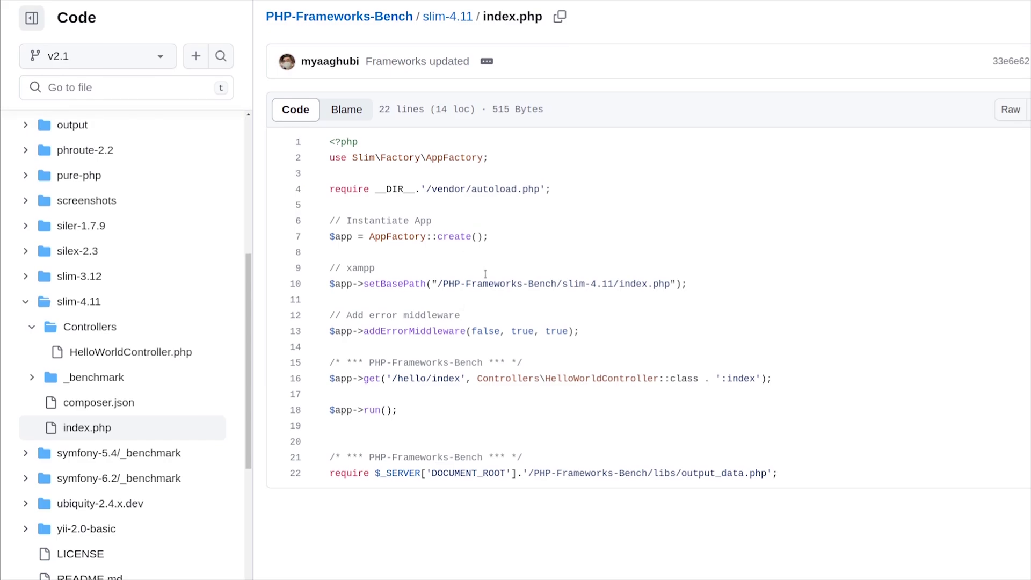
mouse_move(285, 316)
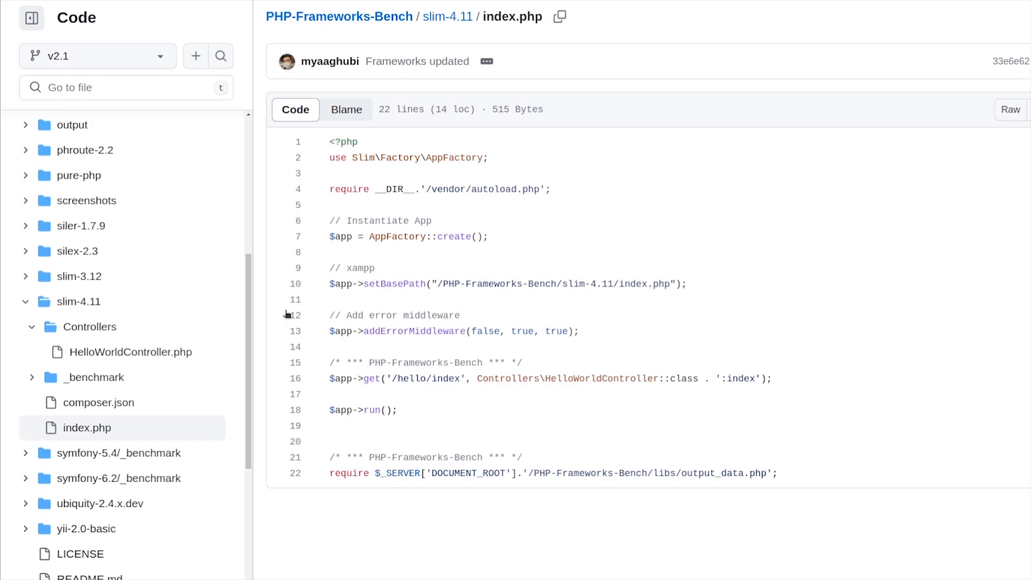
scroll(down, 3)
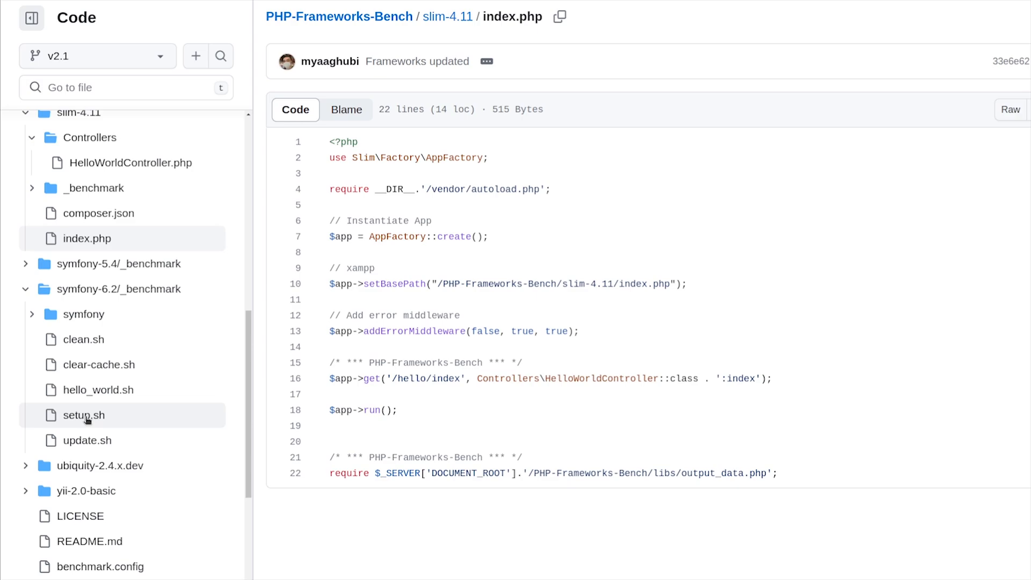
Read the symfony-6.2 _benchmark setup.sh script and look up where symfony and composer are referenced
click(83, 414)
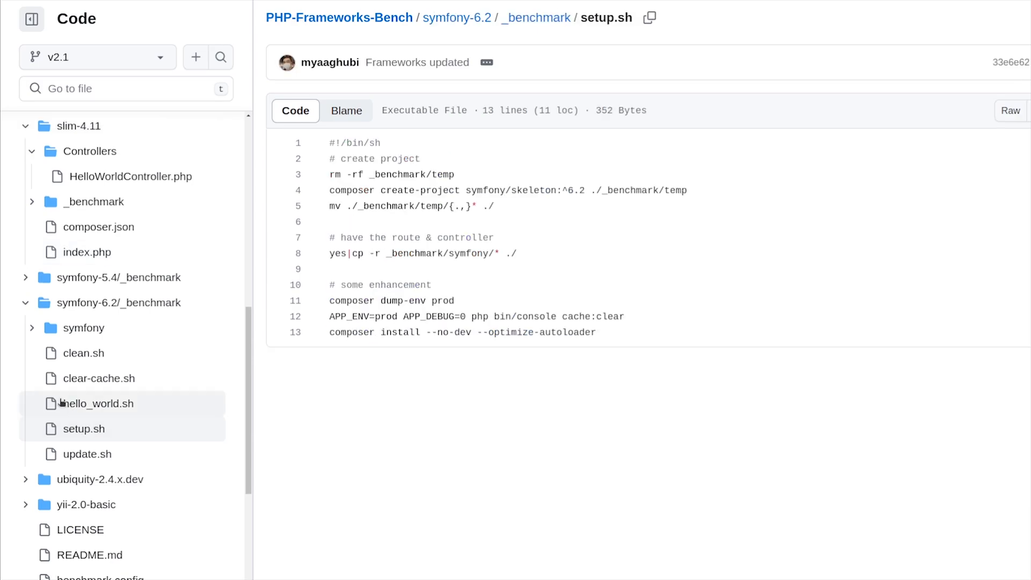
click(83, 327)
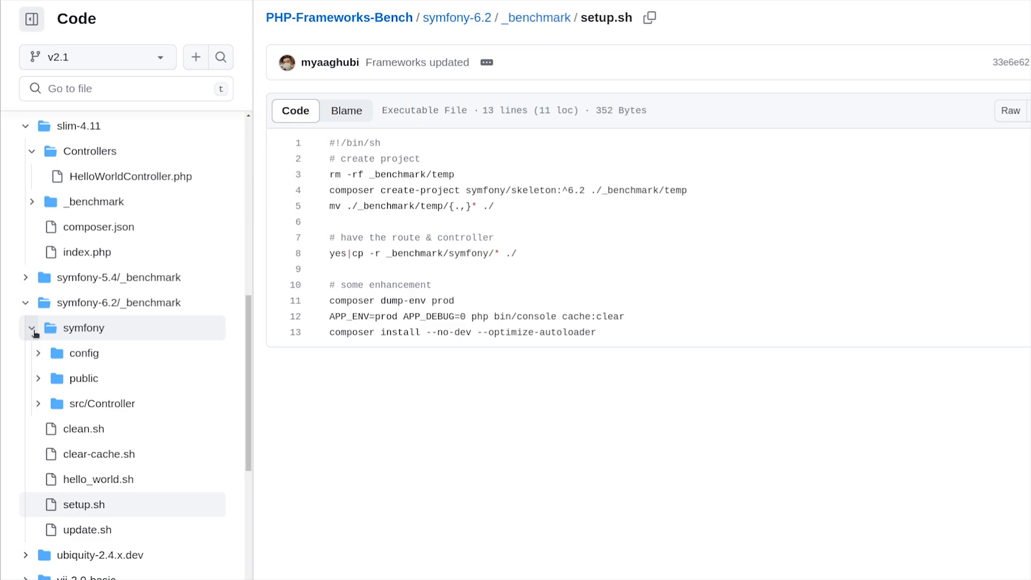
click(32, 329)
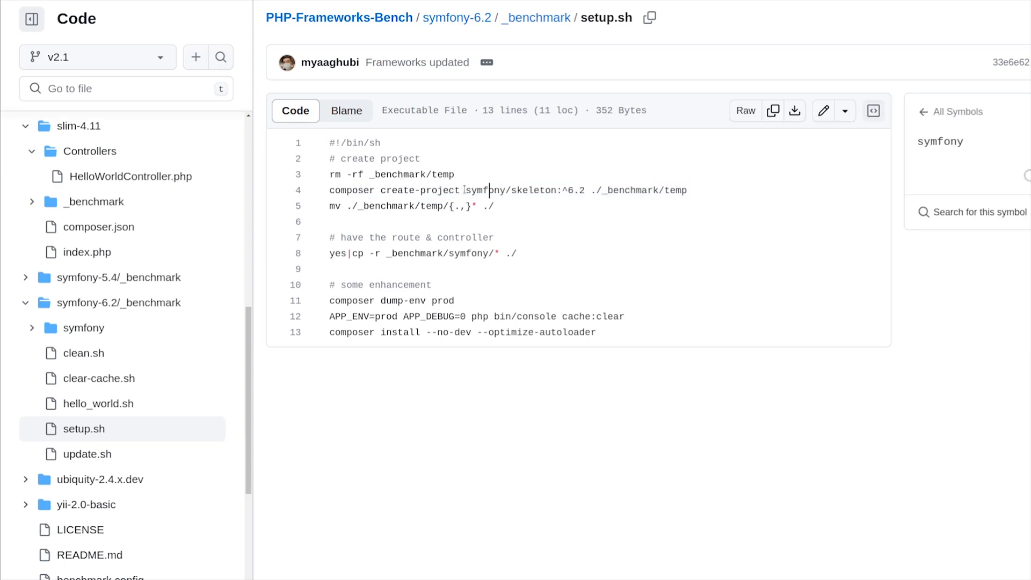
click(490, 190)
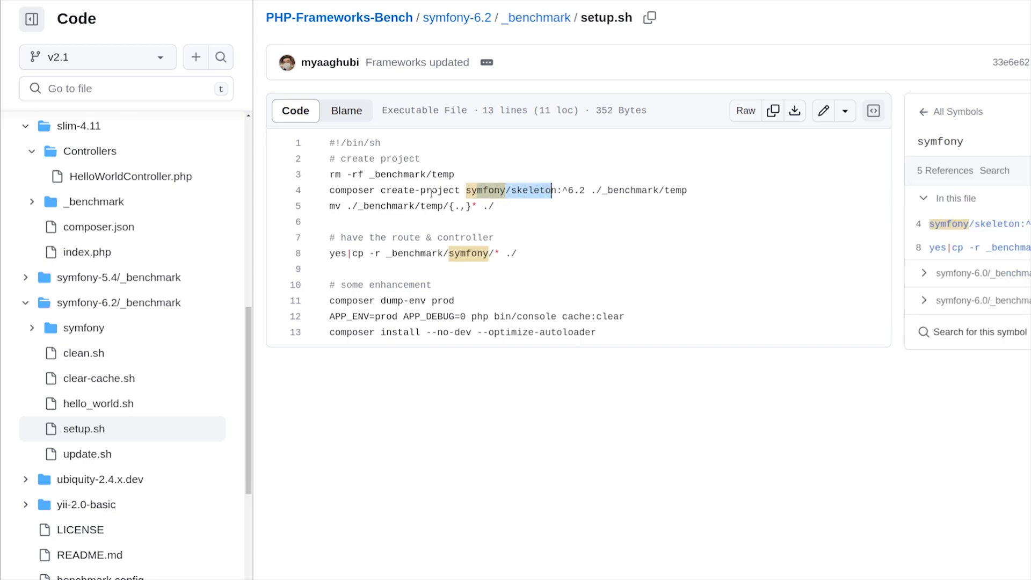
click(352, 190)
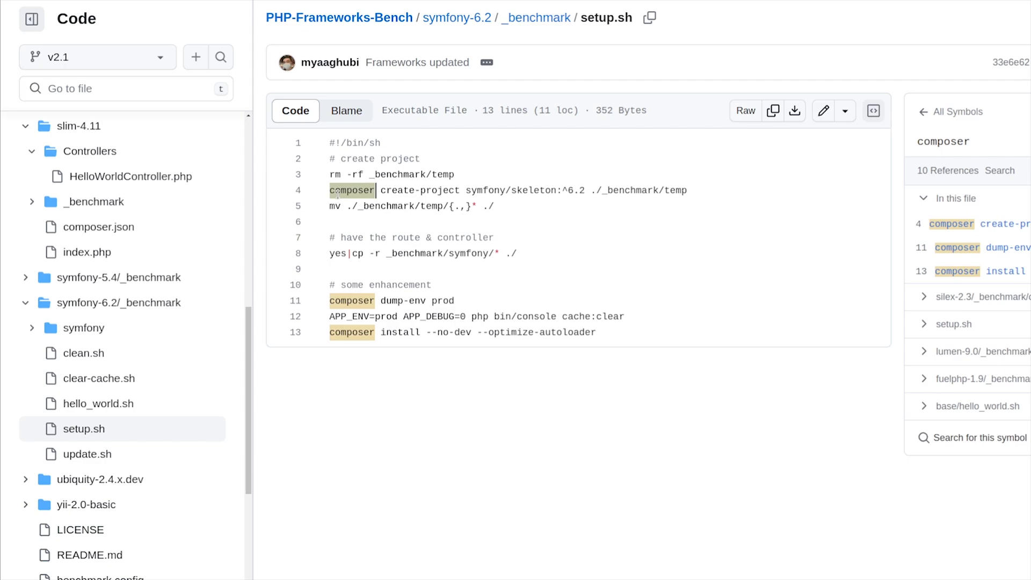
Expand the symfony public and config folders and view the routes.yaml route definition
click(84, 327)
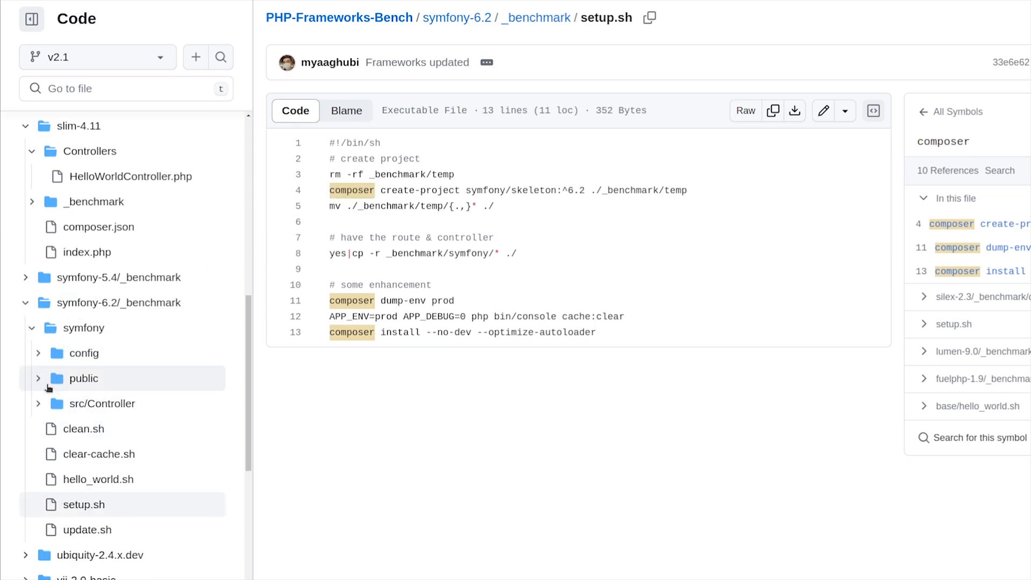
click(83, 378)
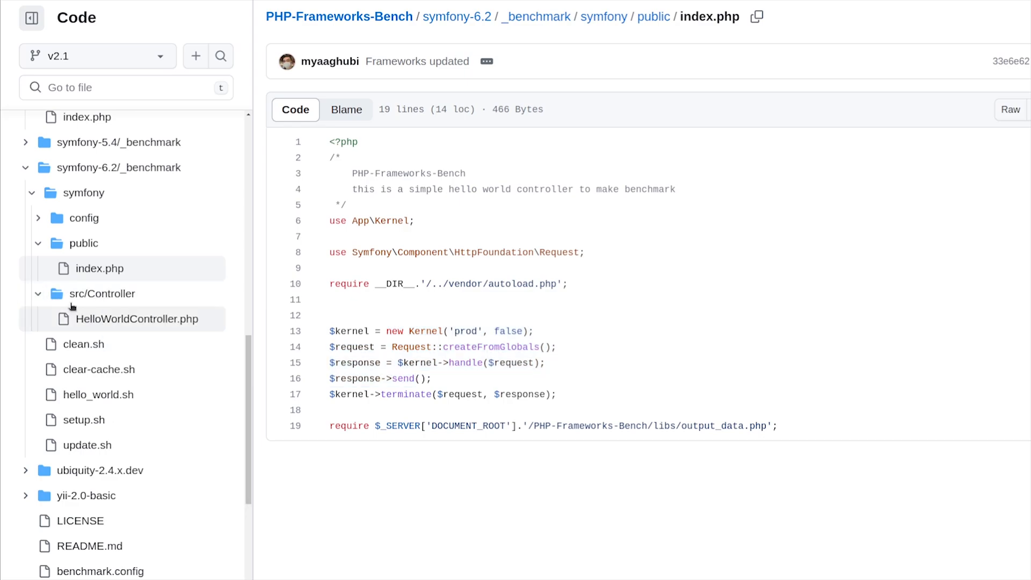
click(84, 218)
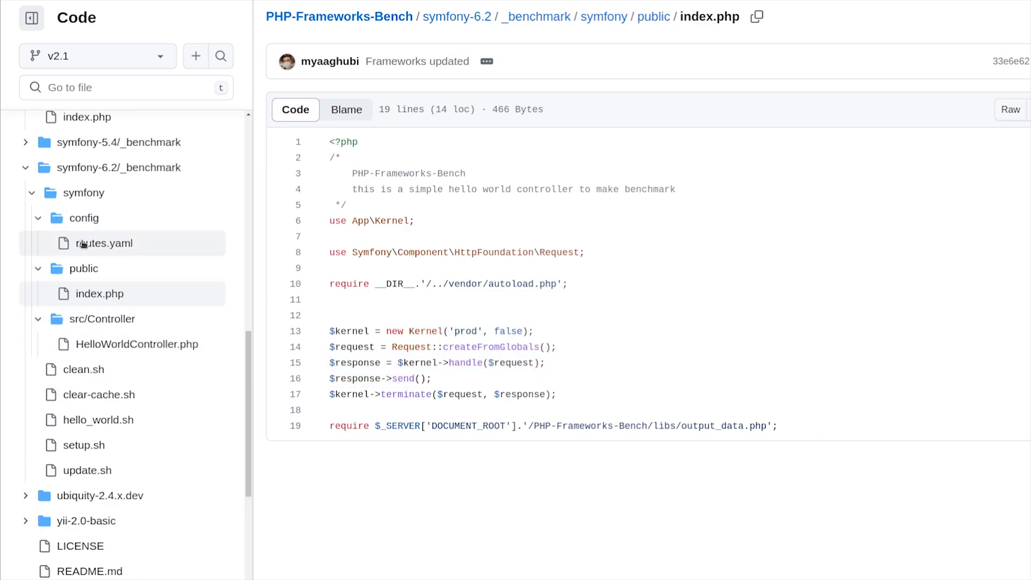
click(103, 242)
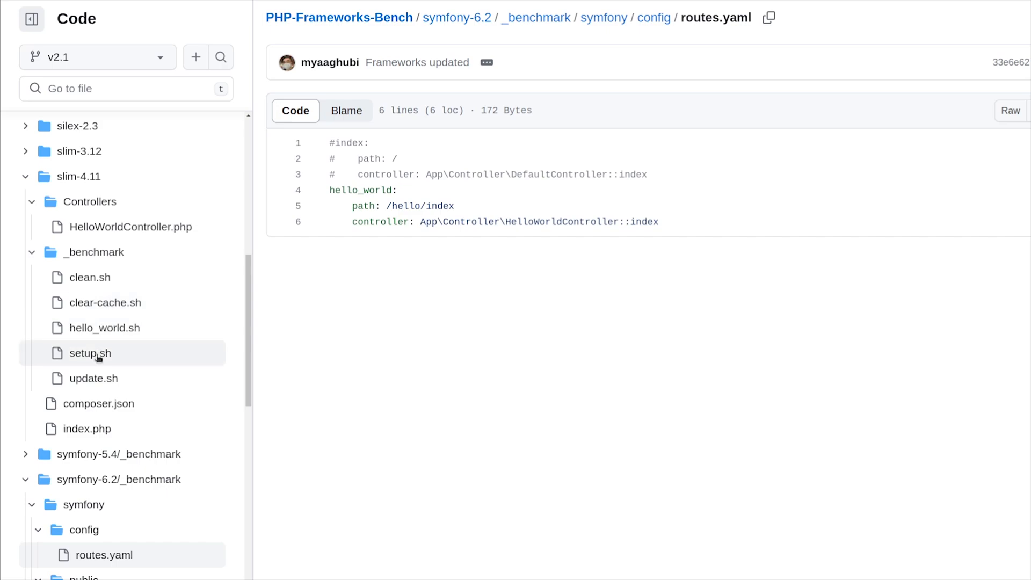
mouse_move(111, 281)
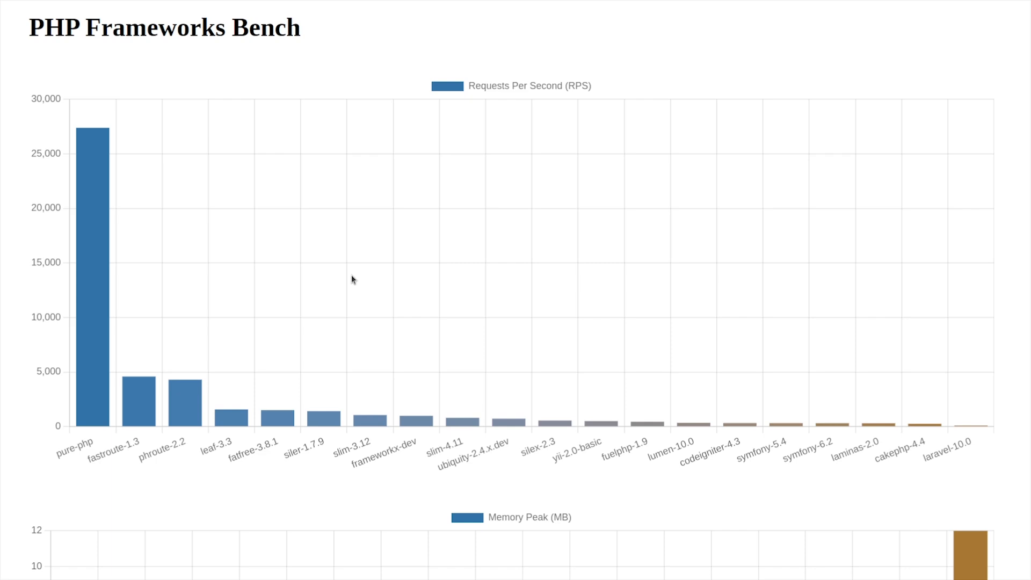
mouse_move(83, 449)
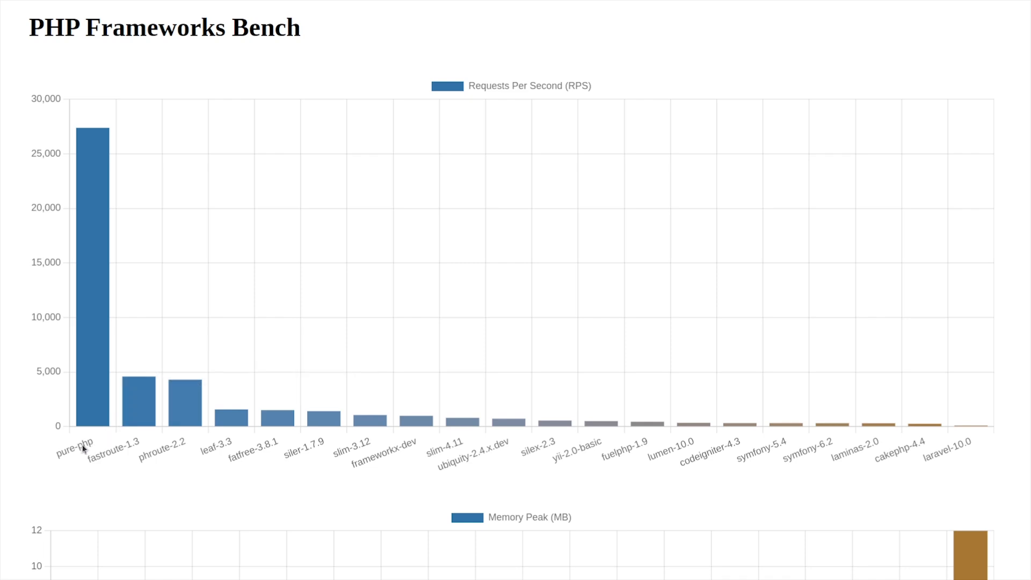
mouse_move(78, 455)
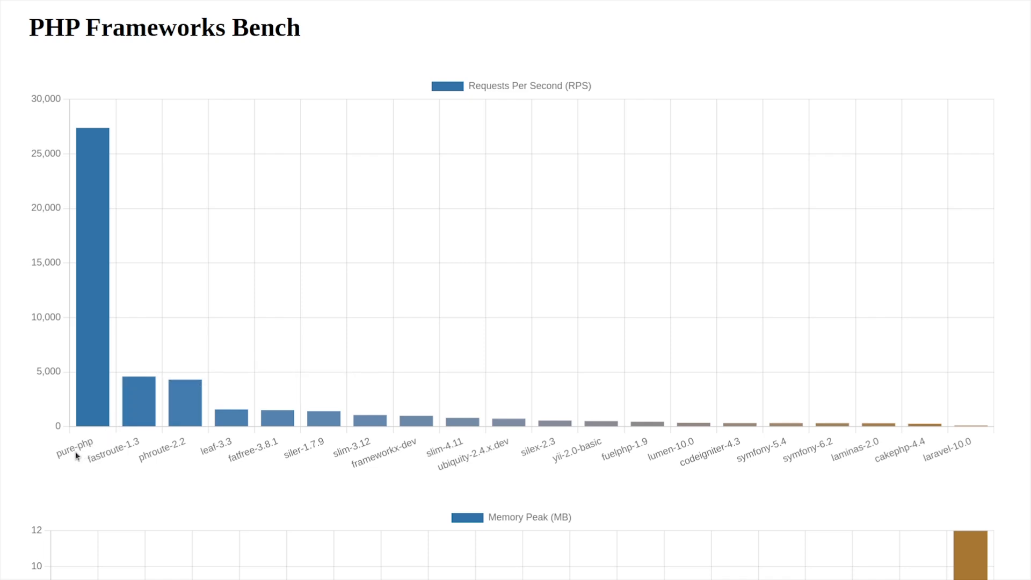
mouse_move(92, 365)
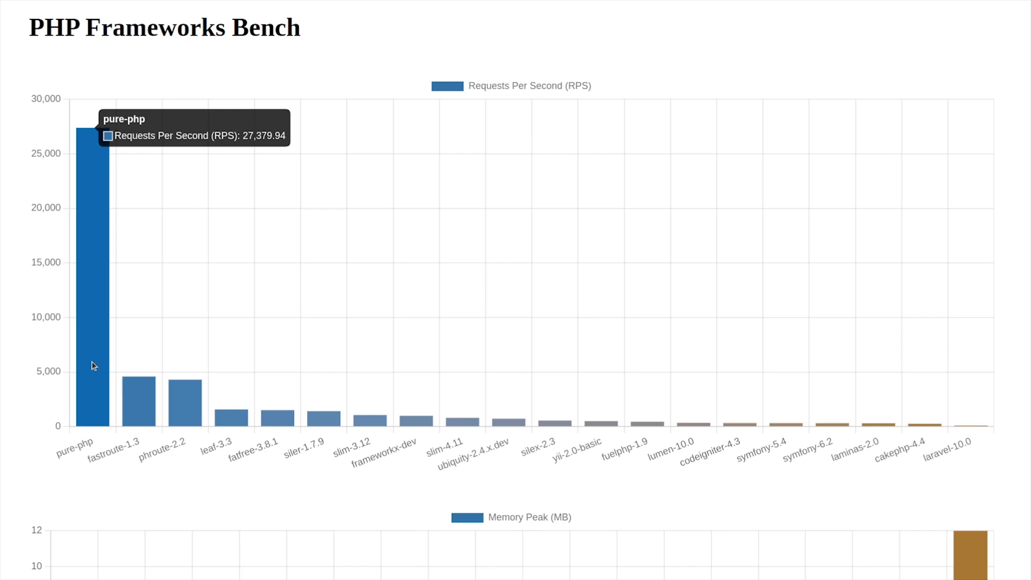
mouse_move(184, 425)
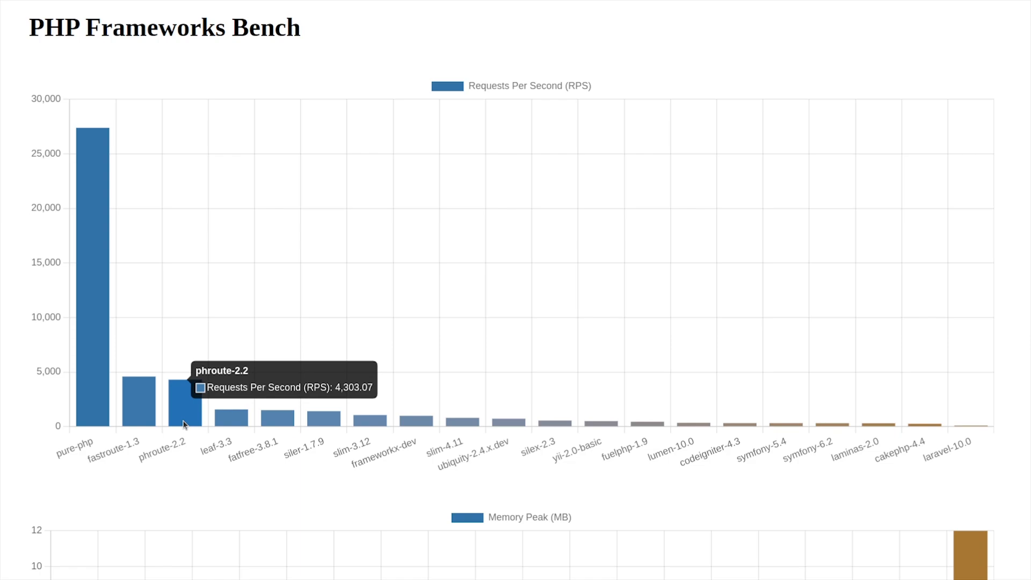
scroll(down, 3)
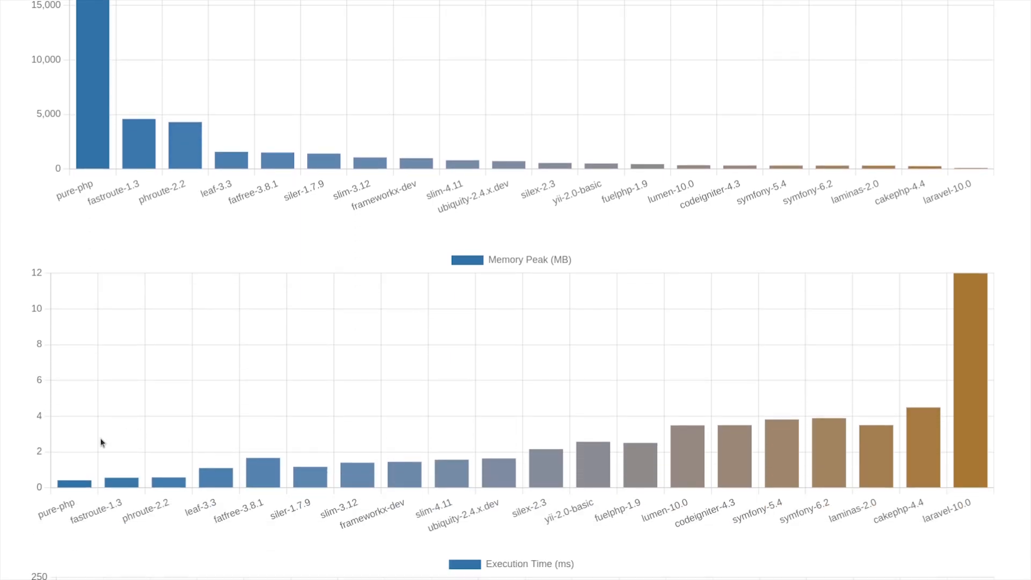
mouse_move(172, 485)
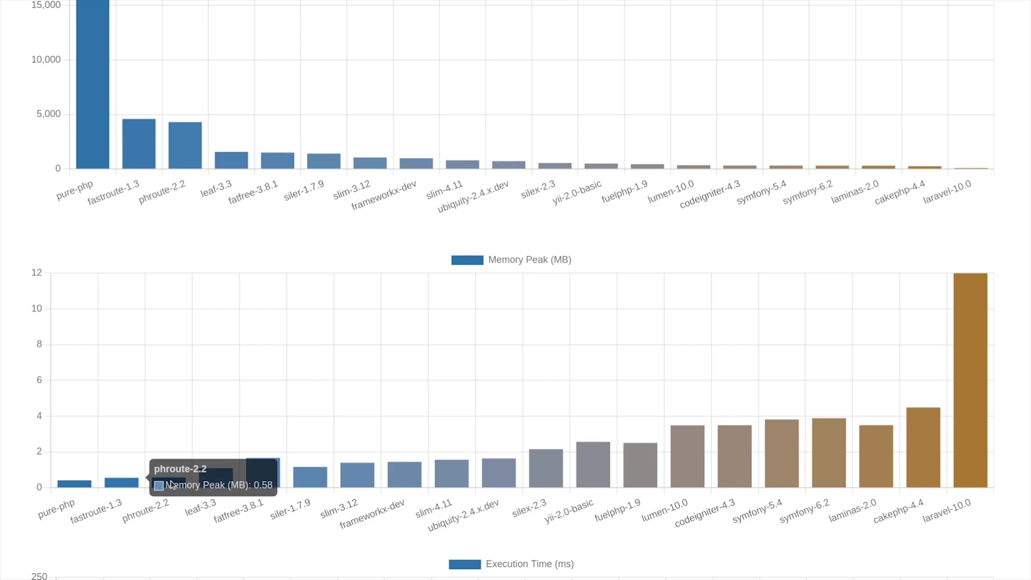
scroll(down, 3)
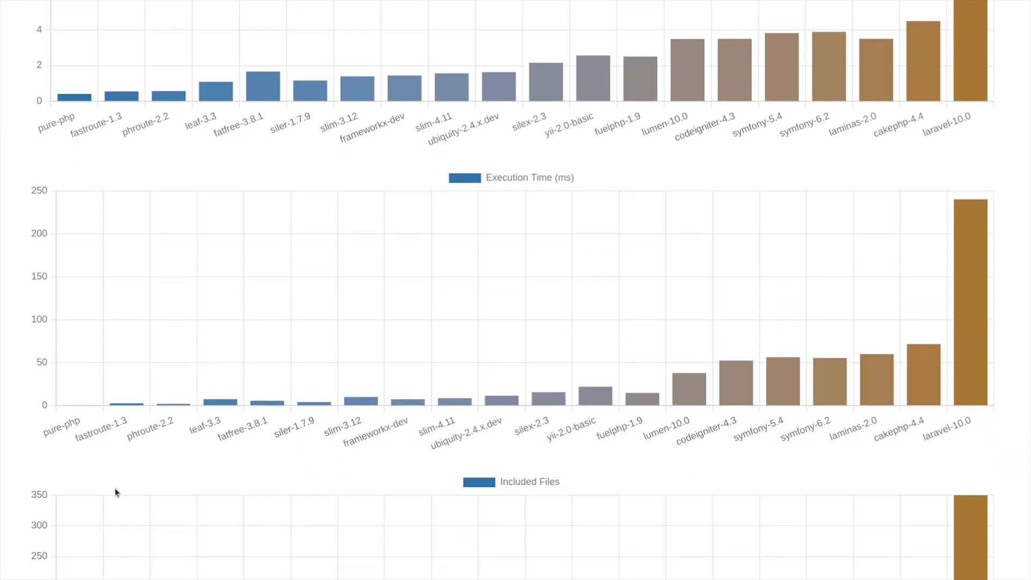
scroll(down, 3)
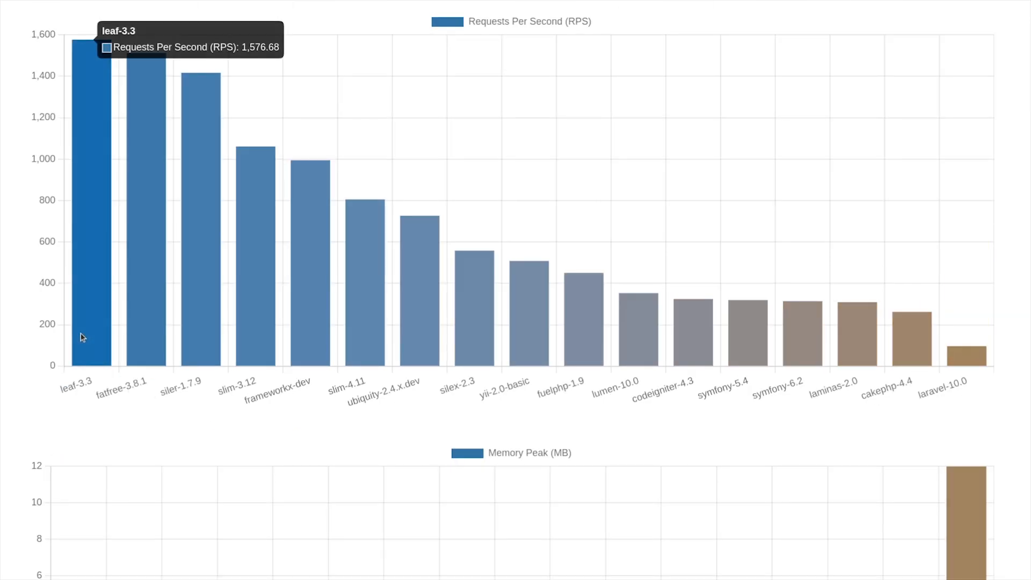
mouse_move(163, 330)
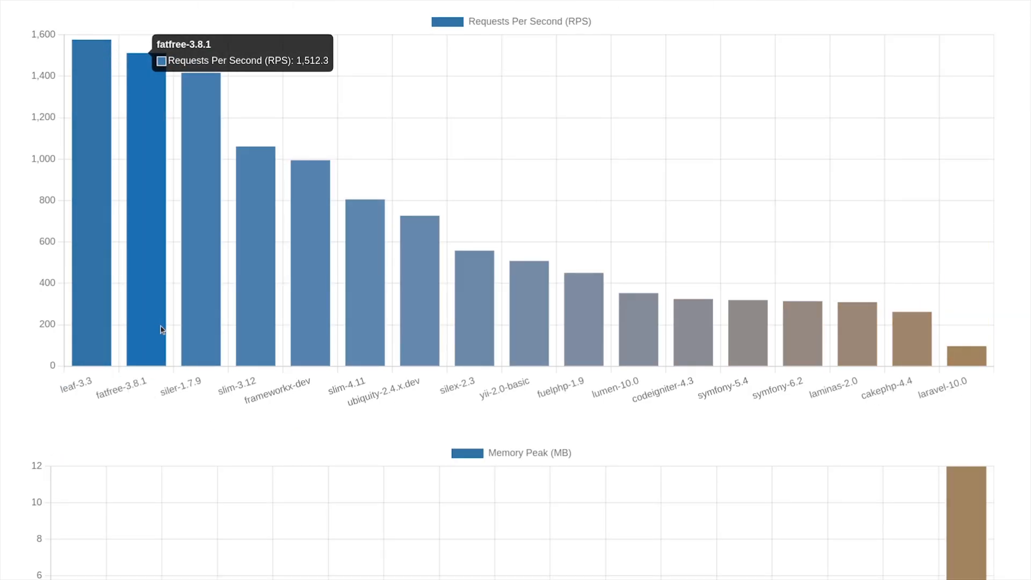
mouse_move(312, 337)
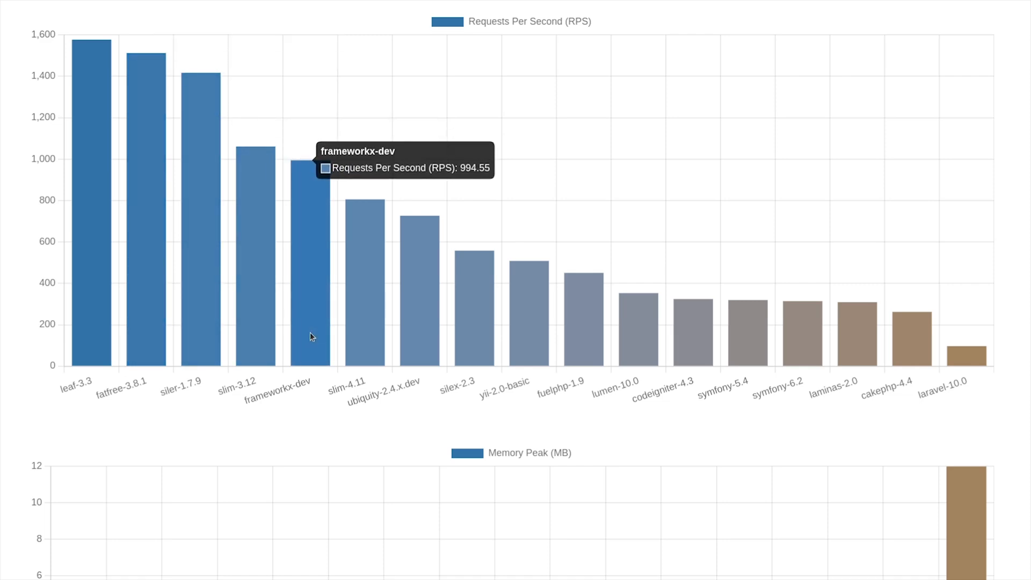
mouse_move(241, 385)
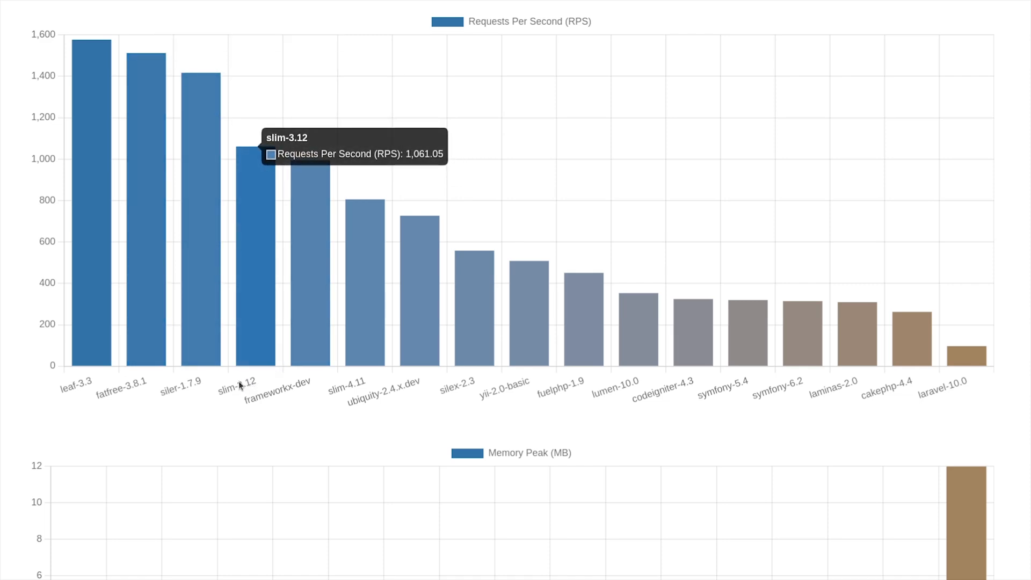
mouse_move(338, 322)
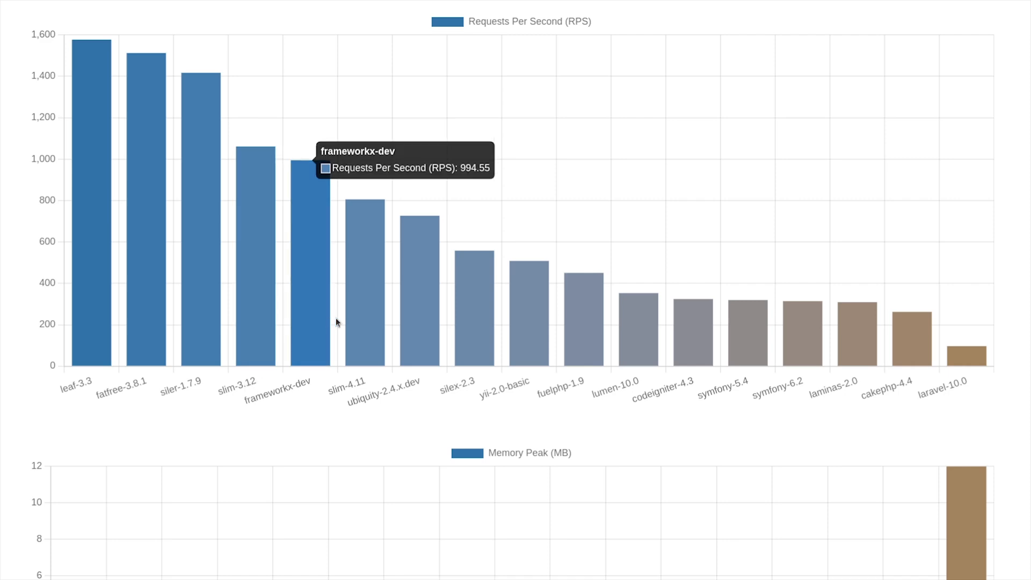
mouse_move(253, 297)
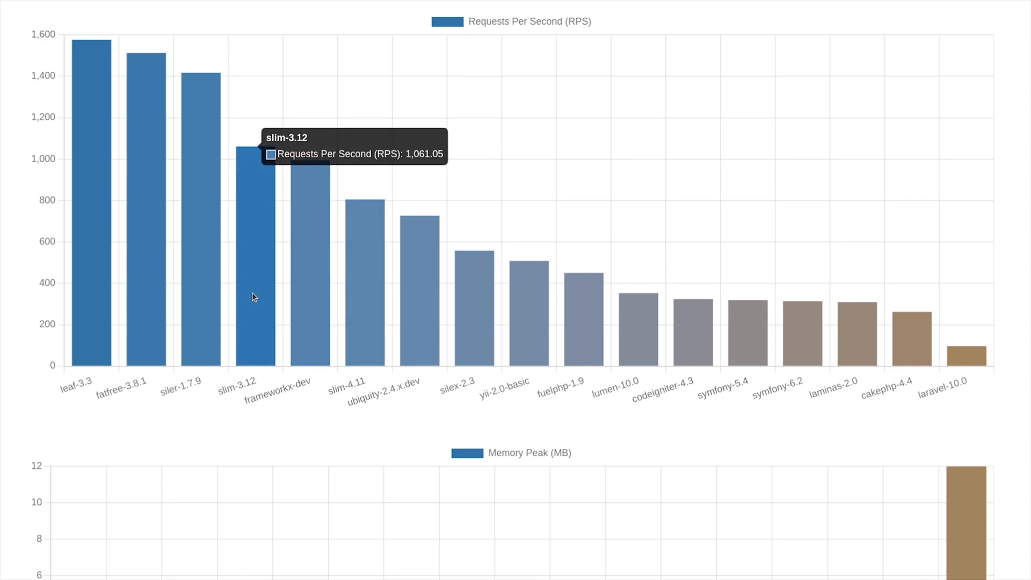
mouse_move(365, 341)
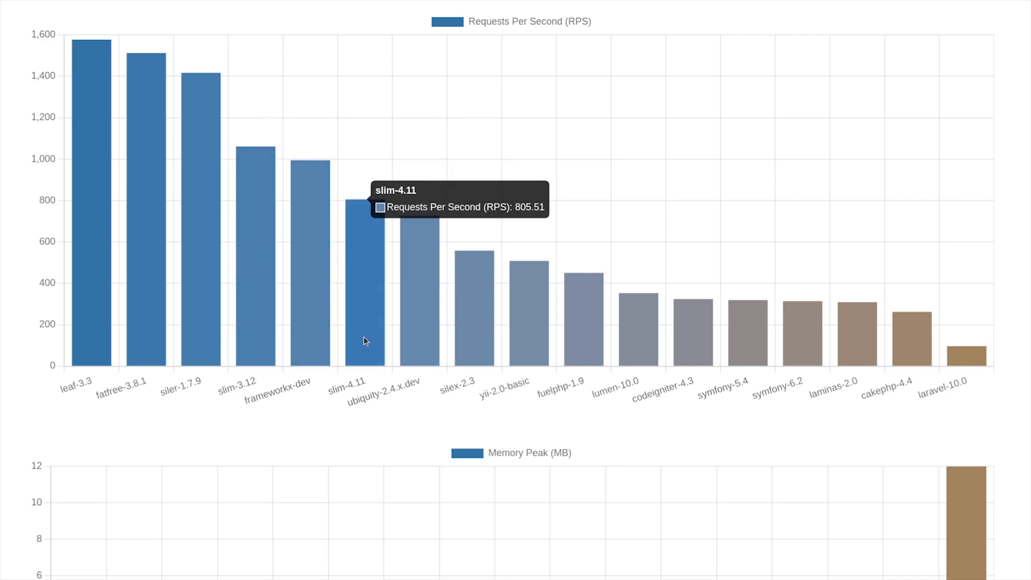
mouse_move(530, 356)
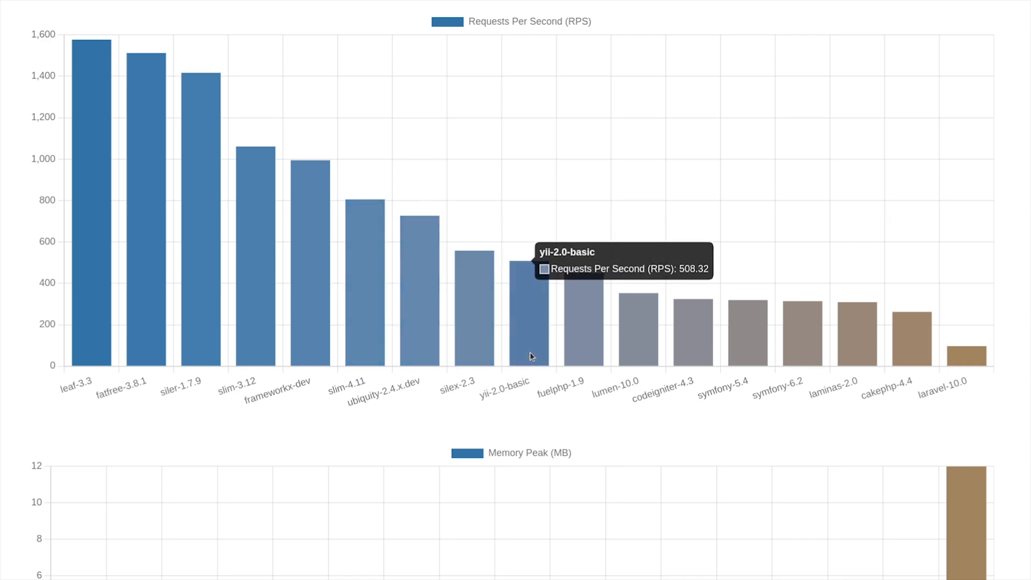
mouse_move(547, 368)
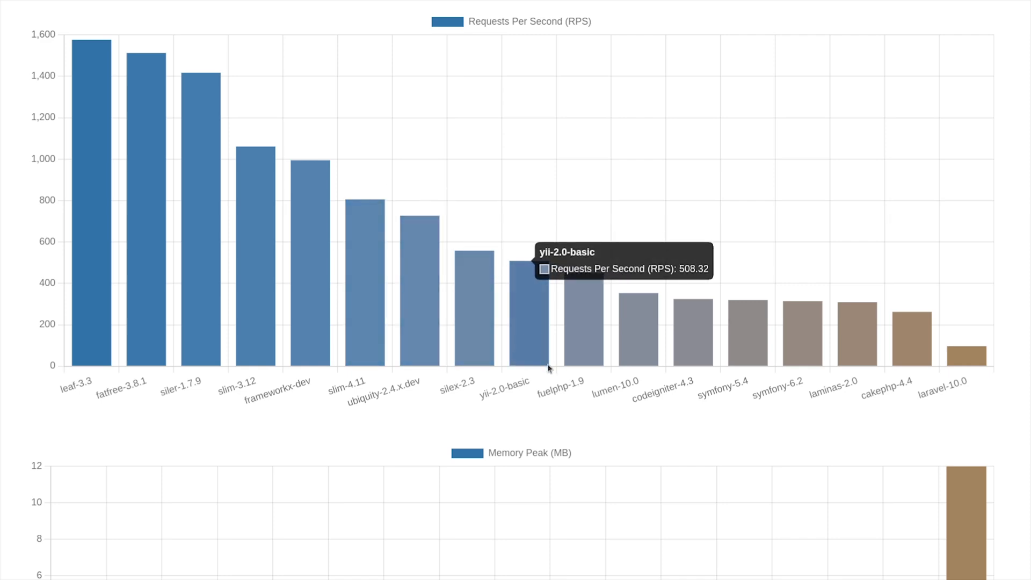
mouse_move(642, 367)
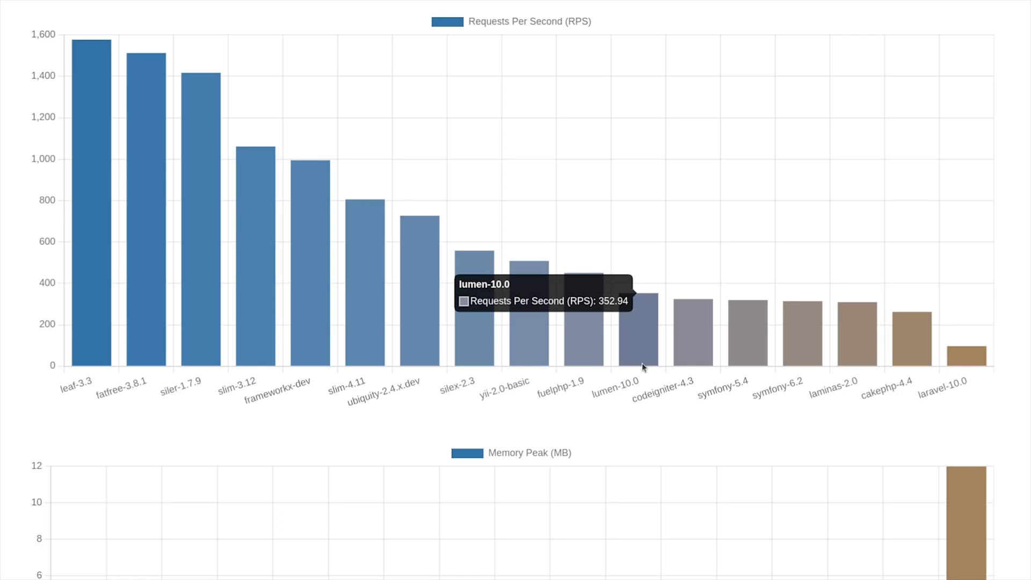
mouse_move(648, 358)
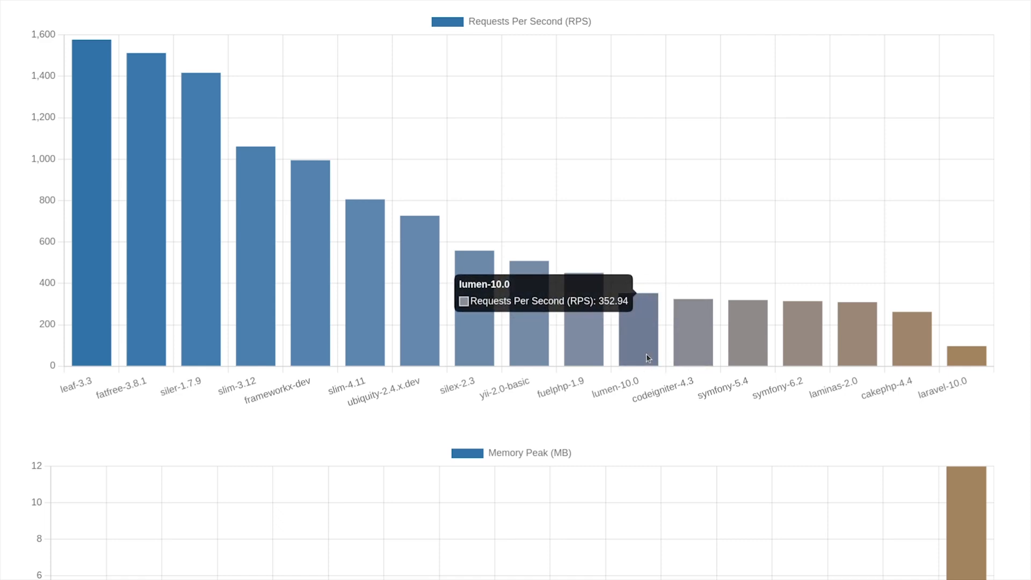
mouse_move(972, 365)
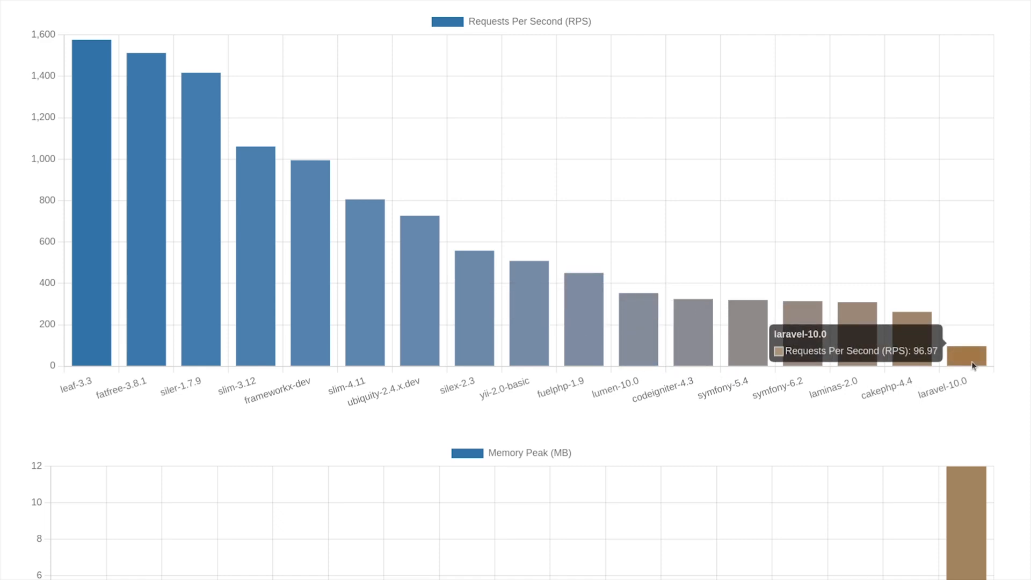
mouse_move(912, 349)
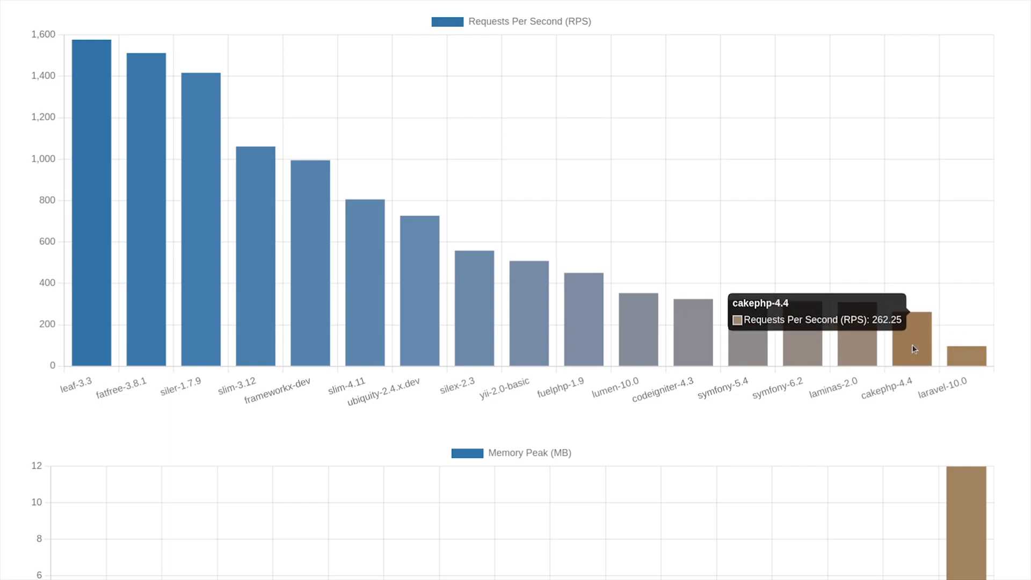
mouse_move(941, 365)
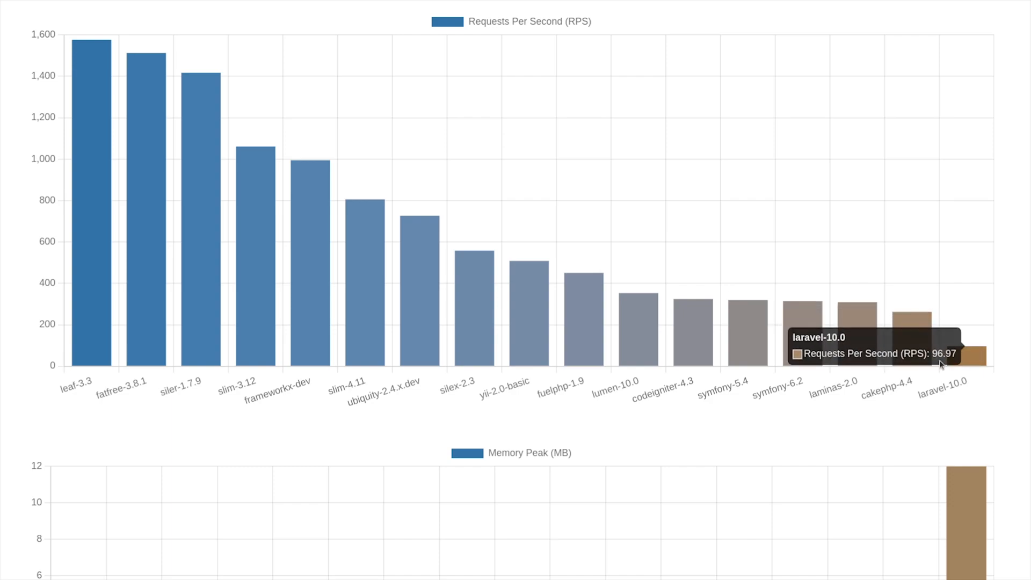
scroll(down, 3)
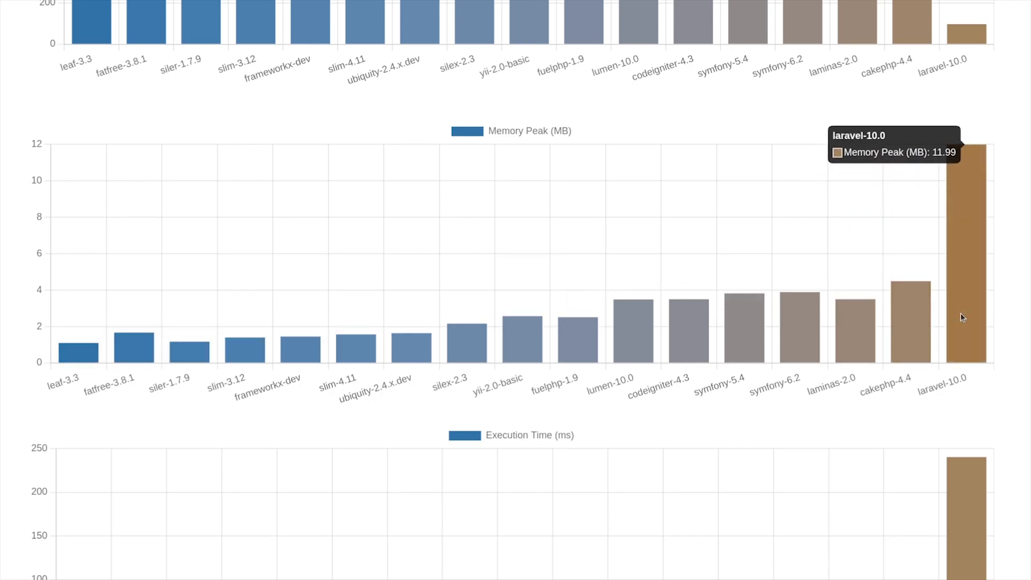
mouse_move(831, 334)
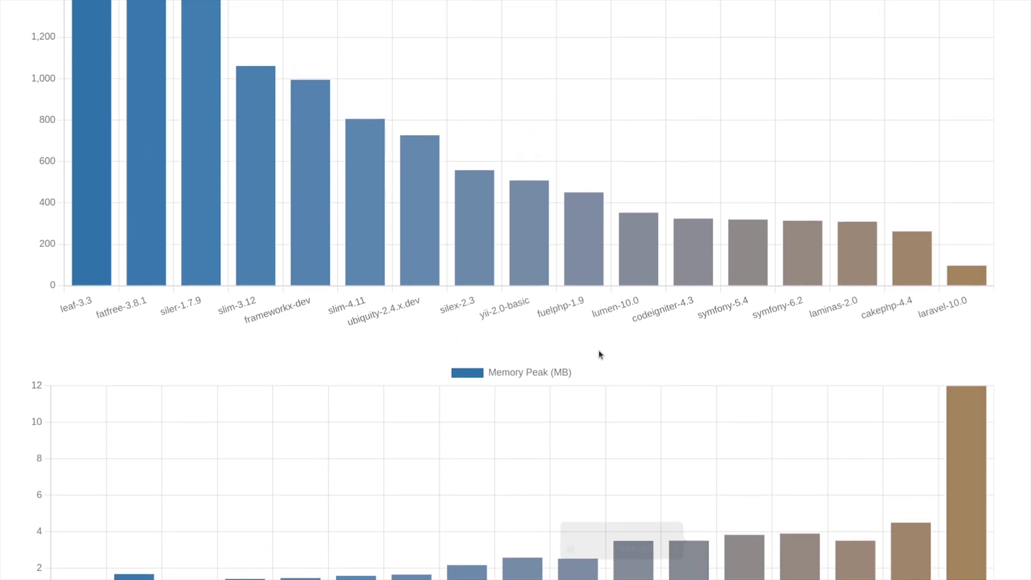
scroll(down, 3)
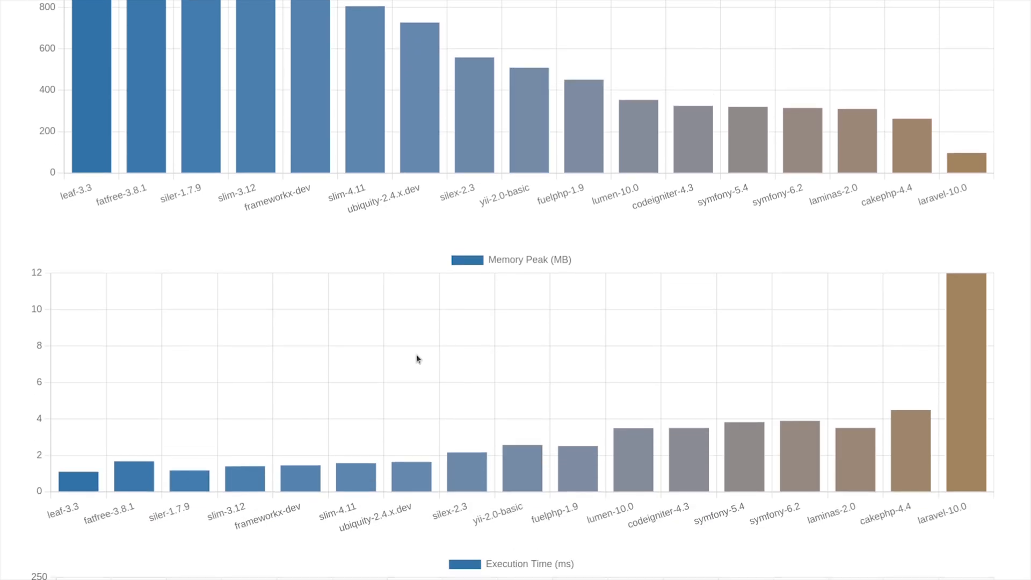
scroll(down, 3)
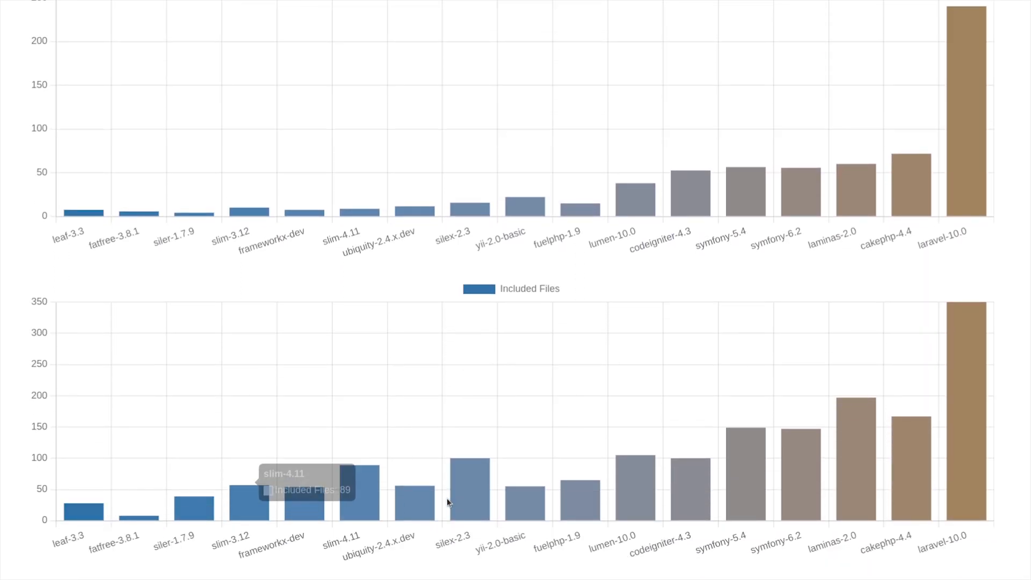
scroll(up, 3)
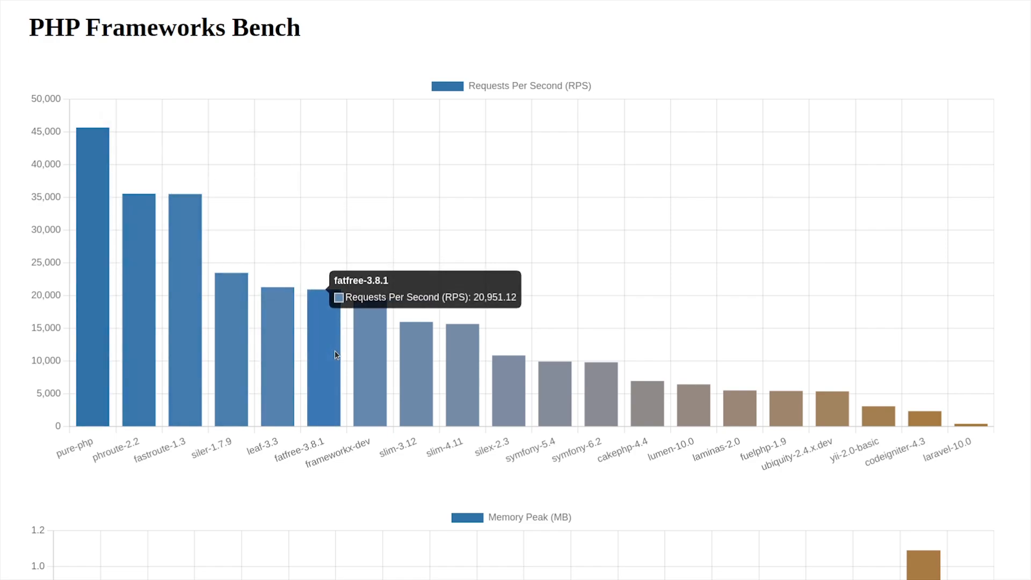
mouse_move(380, 365)
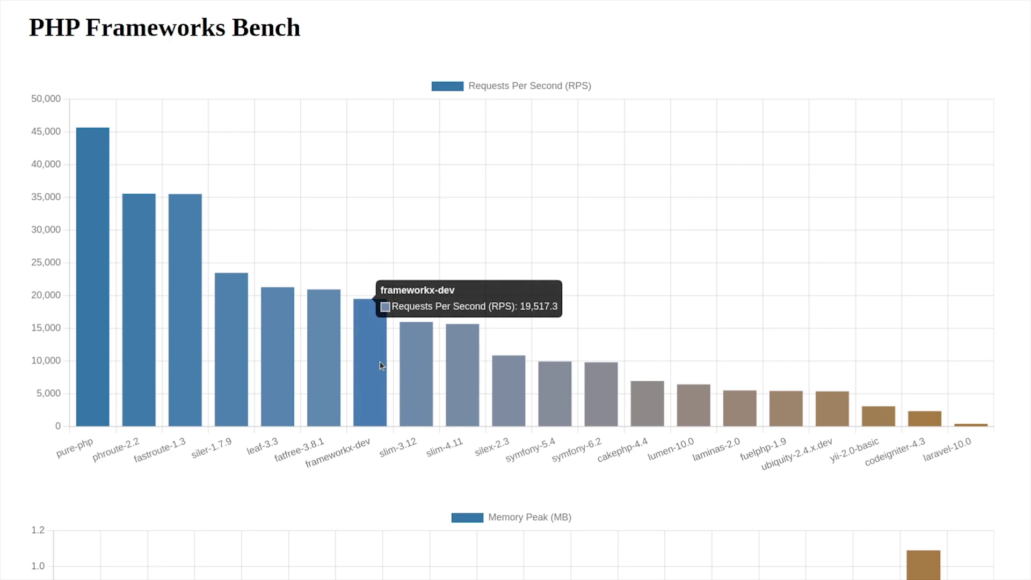
mouse_move(435, 378)
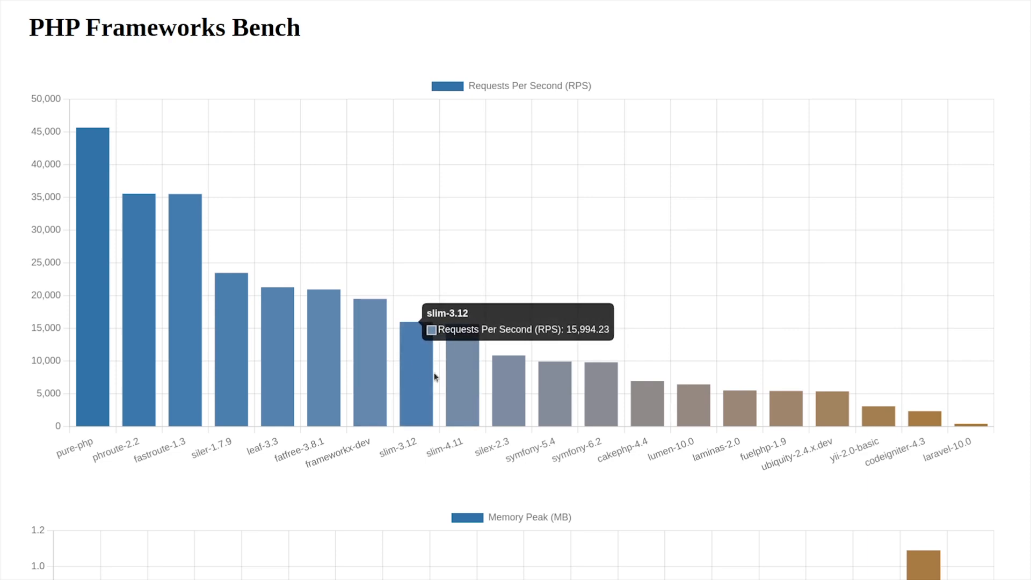
mouse_move(608, 408)
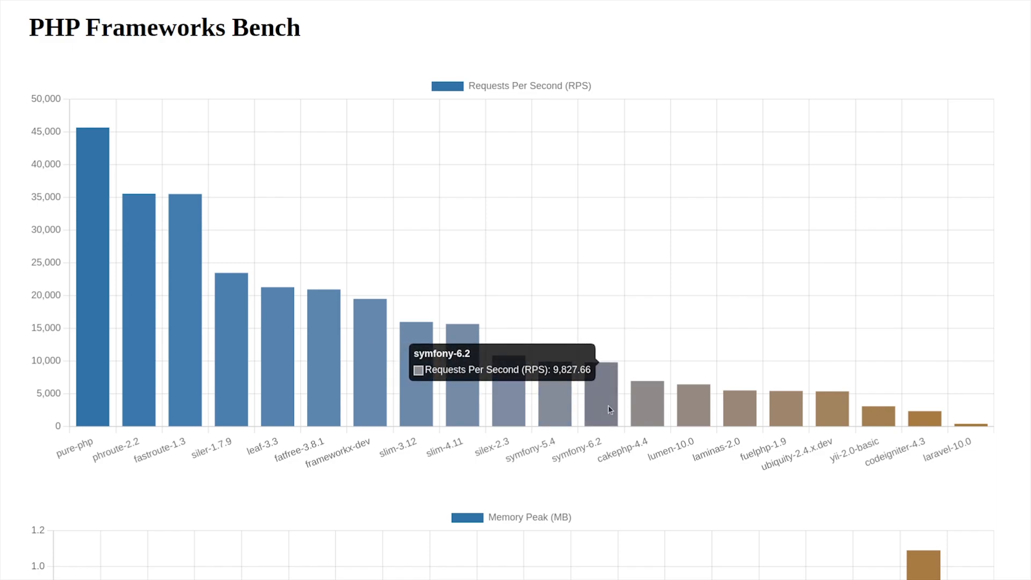
mouse_move(699, 417)
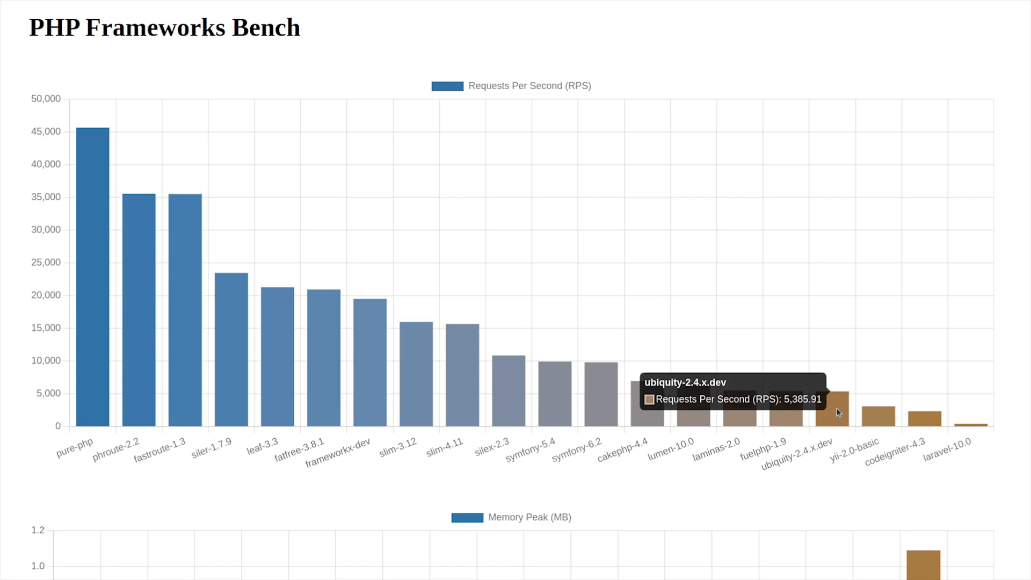
mouse_move(967, 425)
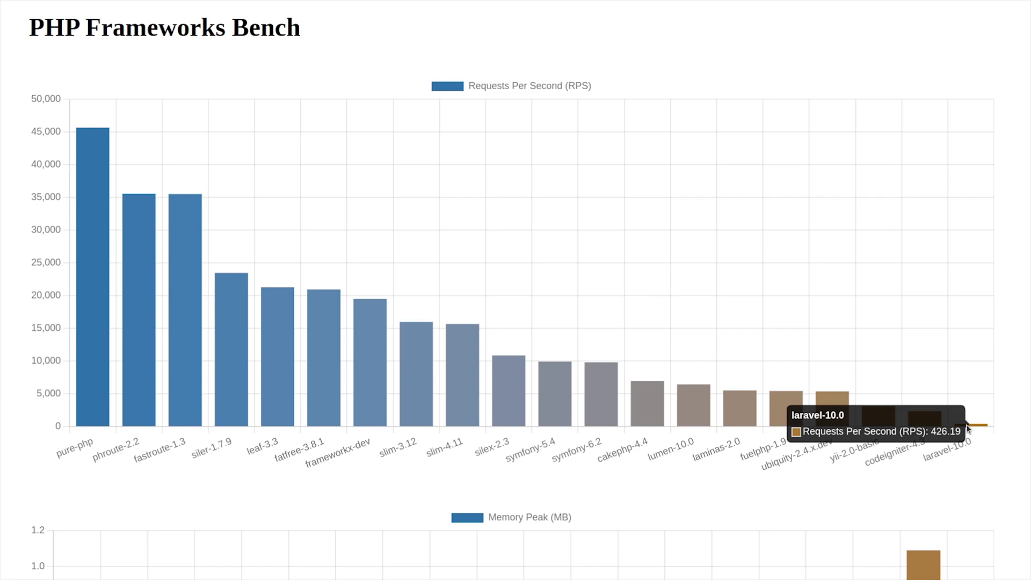
Scroll past the Memory Peak, Execution Time and Included Files charts to the list of benchmarked URLs
scroll(down, 3)
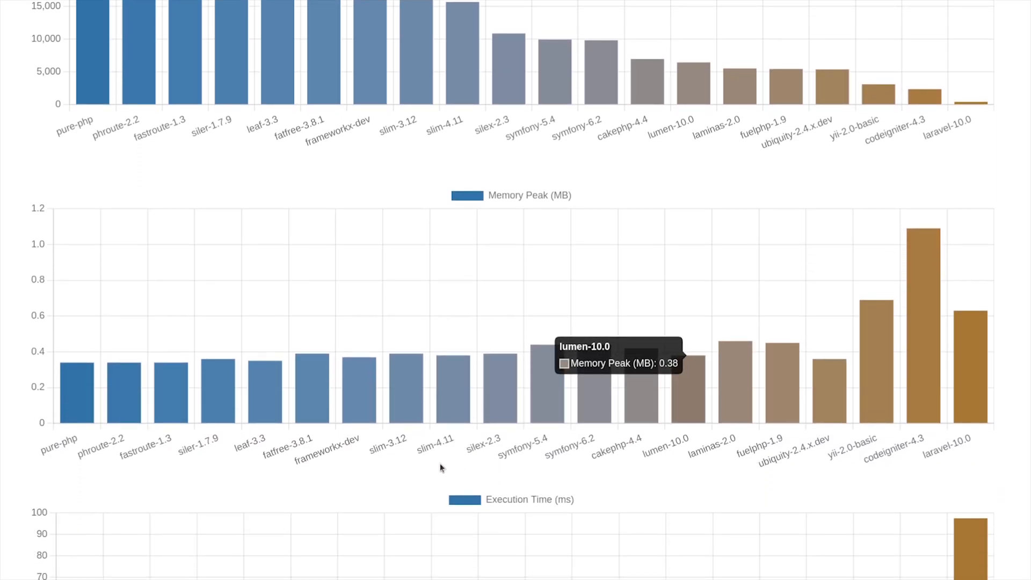
mouse_move(159, 434)
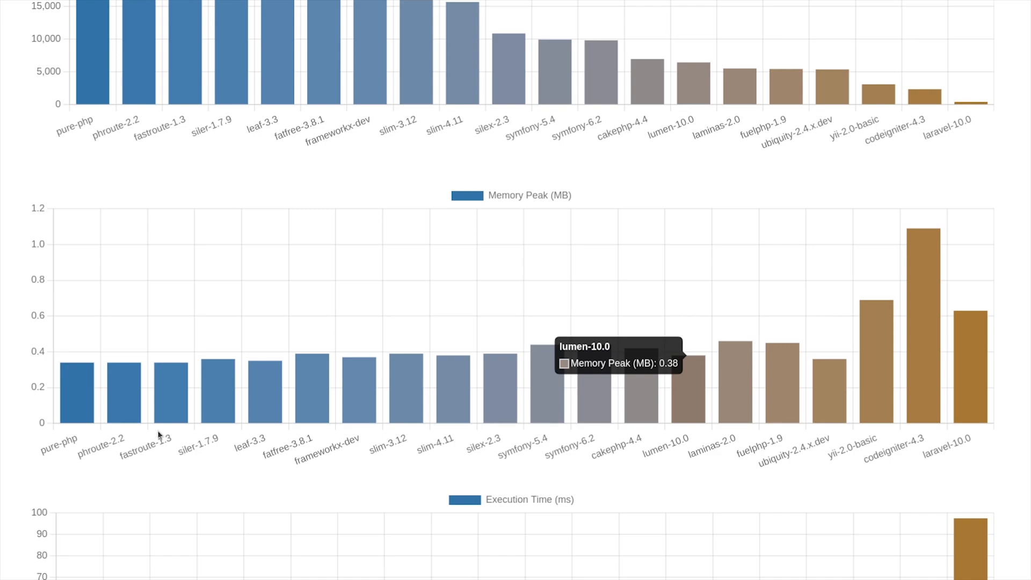
mouse_move(324, 437)
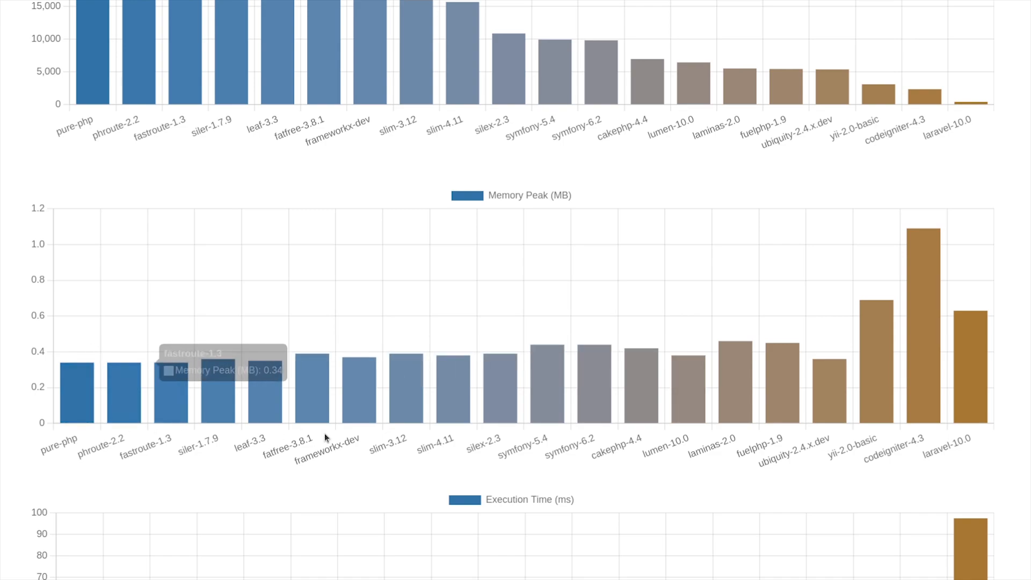
mouse_move(959, 408)
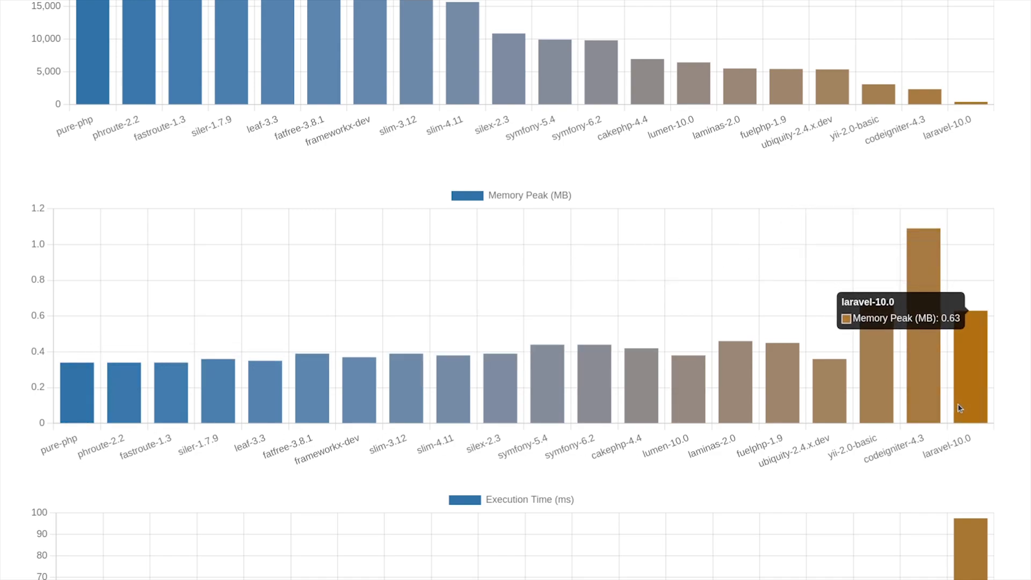
mouse_move(925, 405)
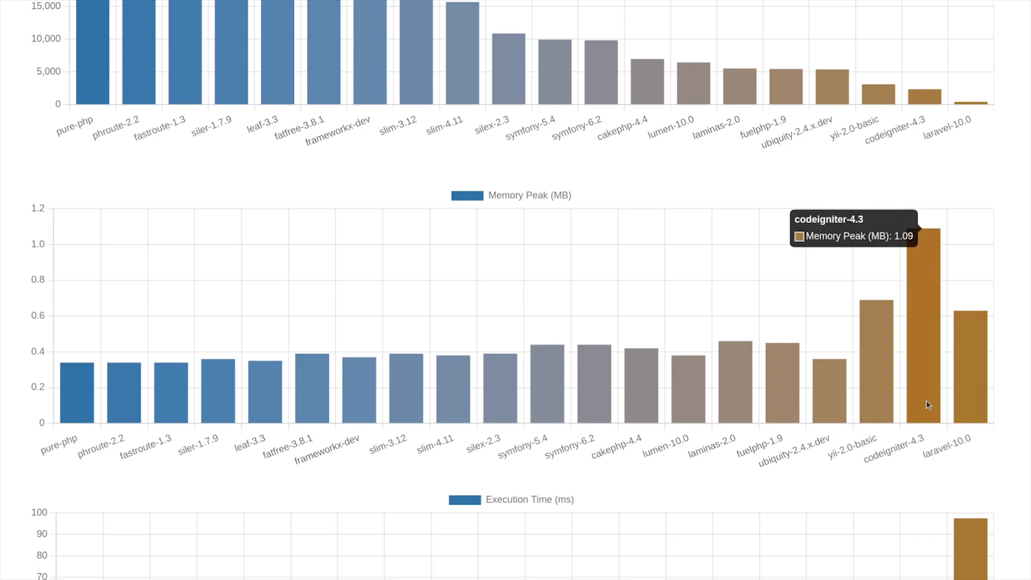
mouse_move(874, 400)
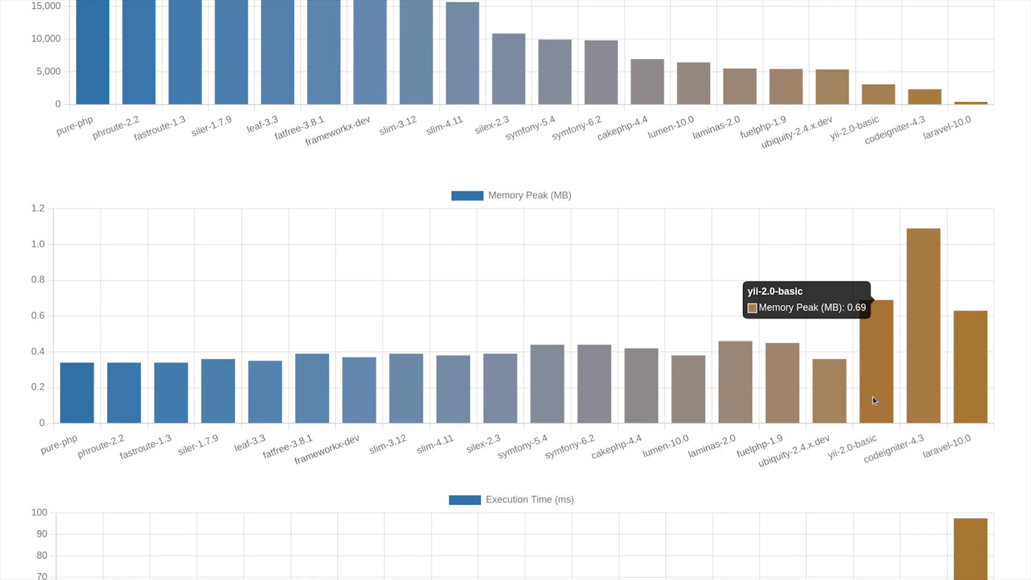
scroll(down, 3)
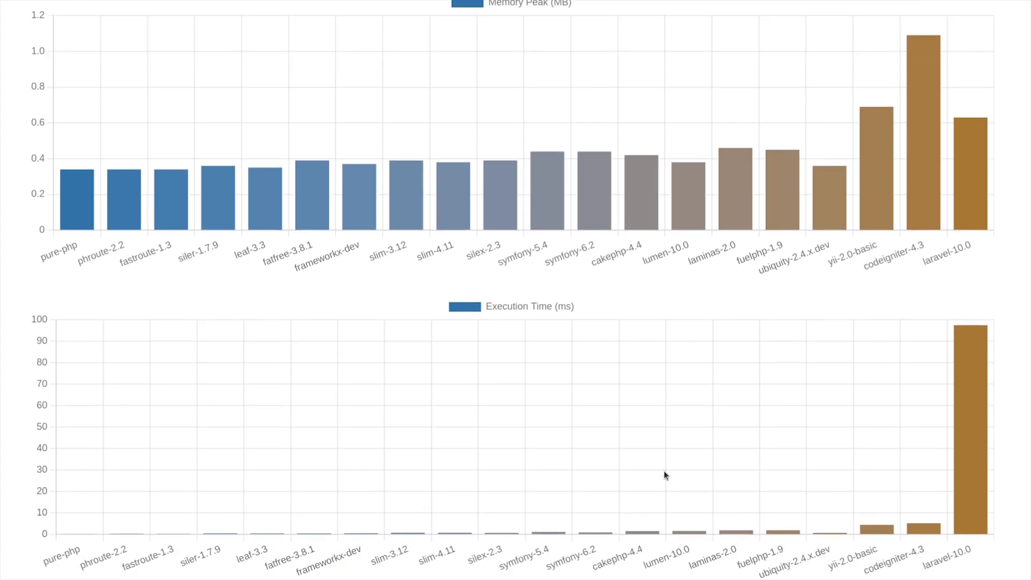
scroll(down, 3)
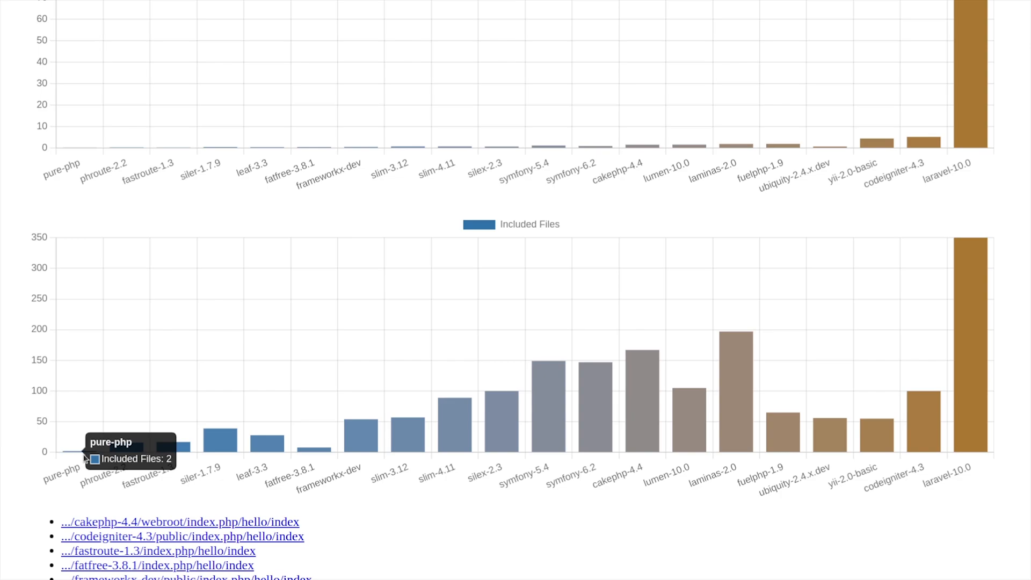
mouse_move(305, 459)
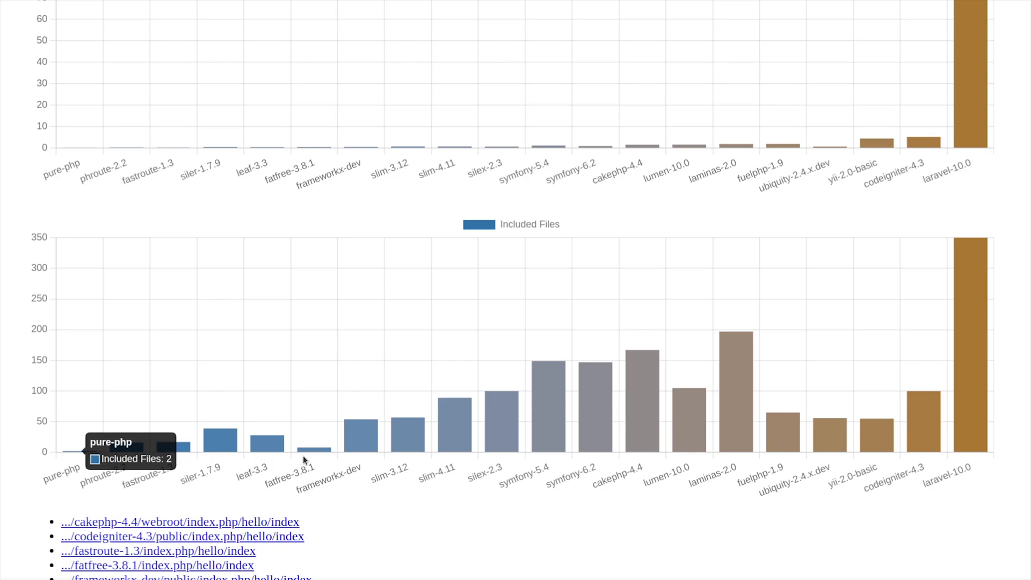
mouse_move(644, 393)
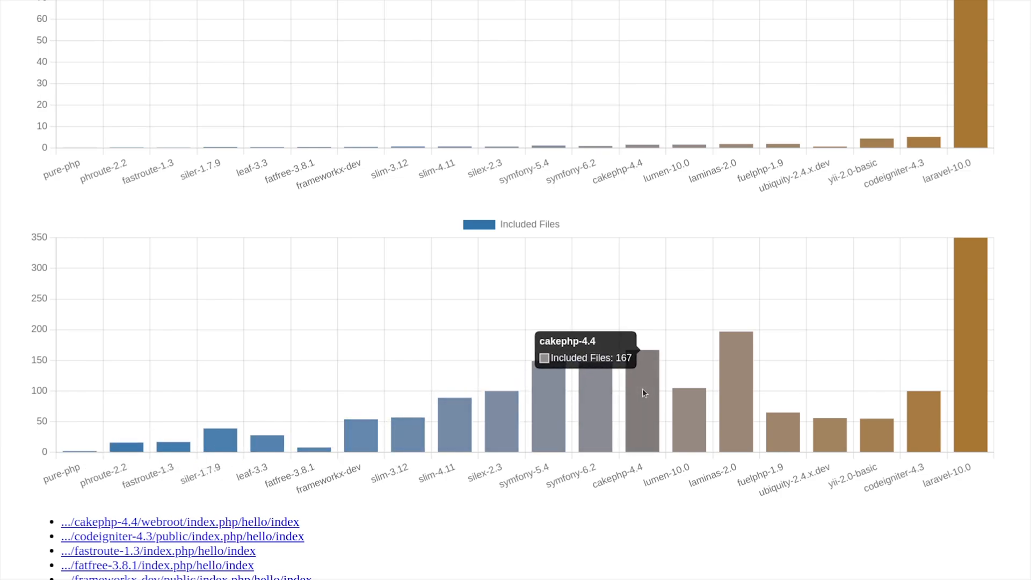
mouse_move(747, 390)
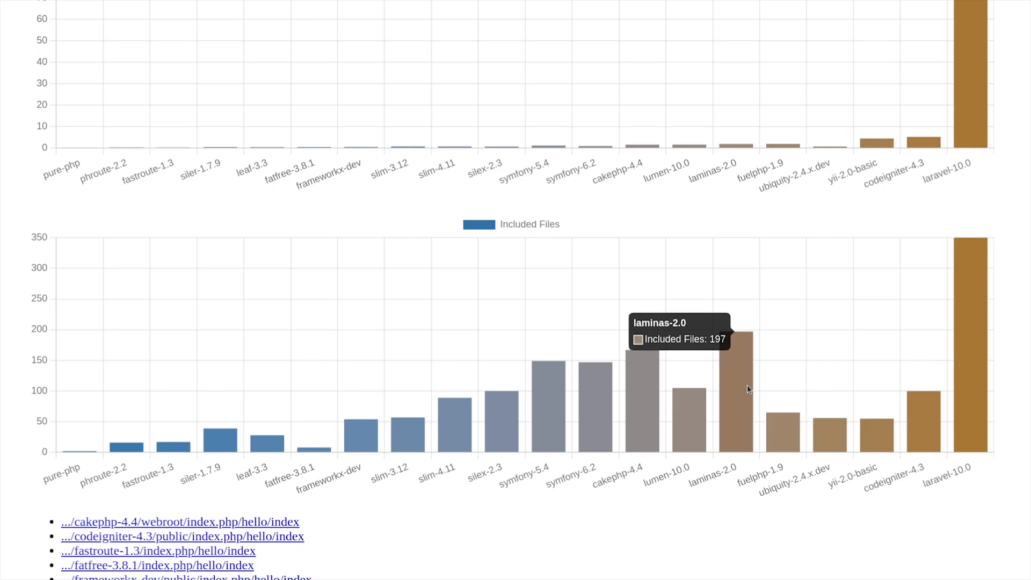
mouse_move(955, 438)
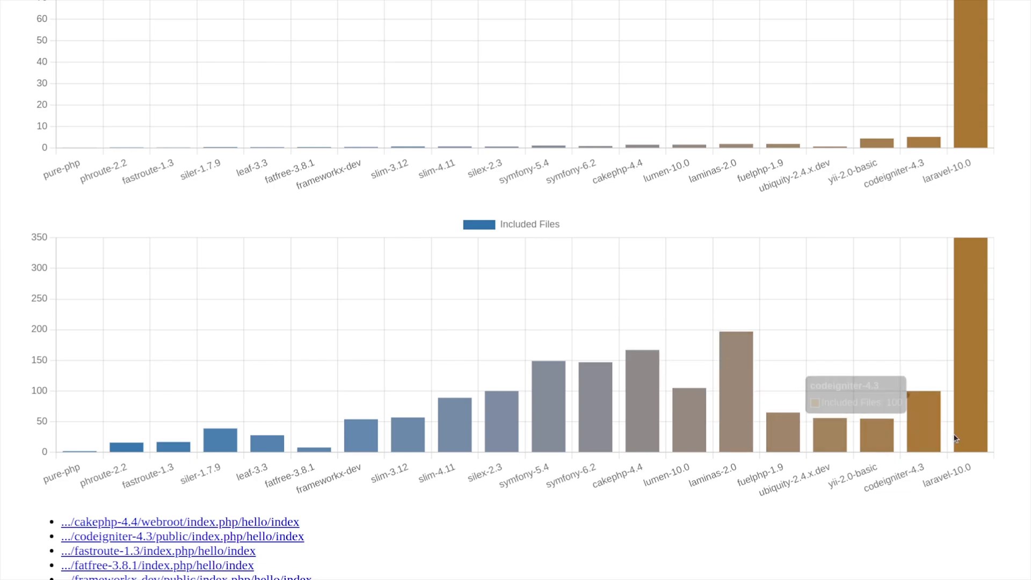
mouse_move(973, 413)
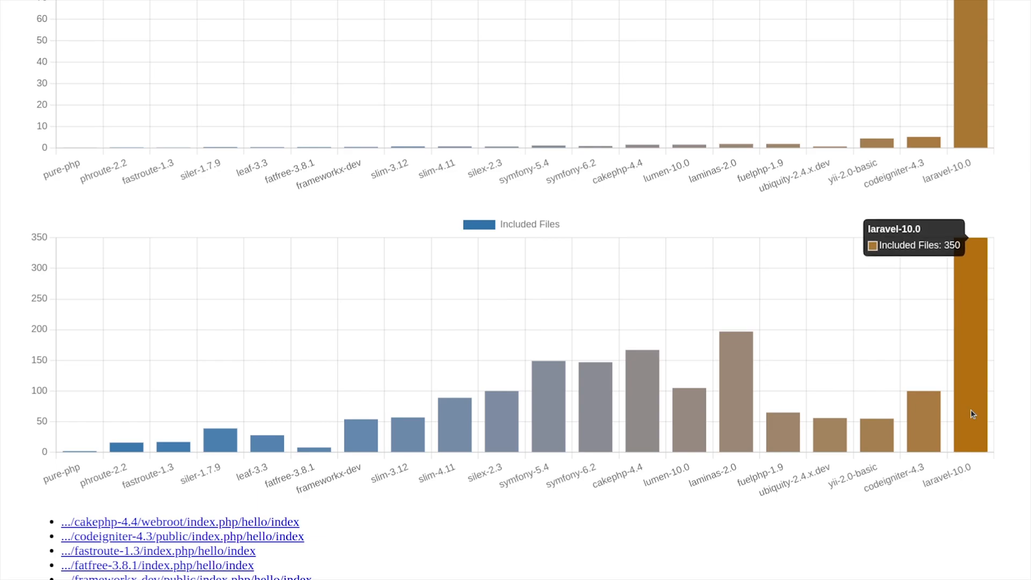
scroll(down, 3)
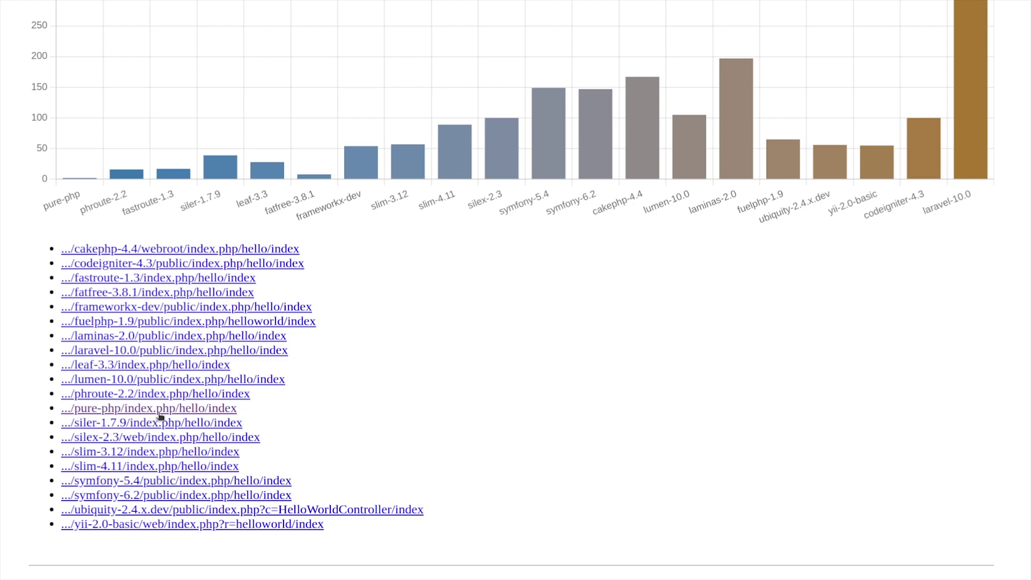
click(145, 423)
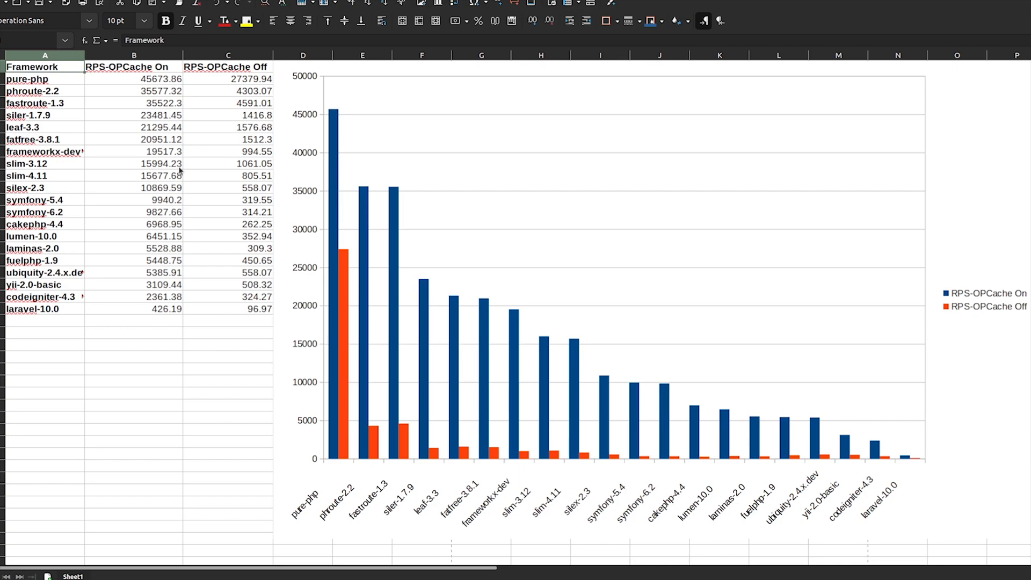
mouse_move(472, 373)
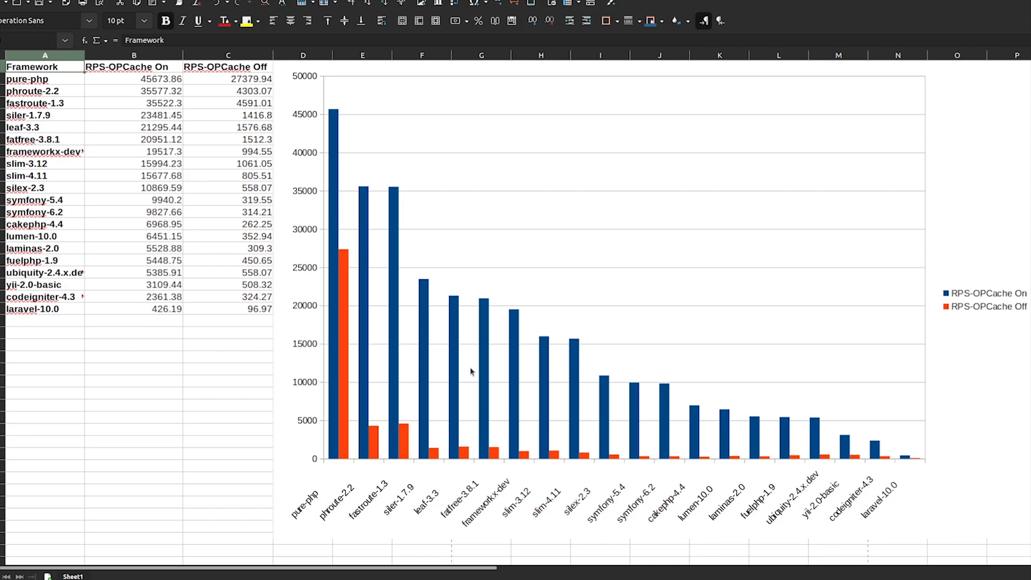
mouse_move(445, 408)
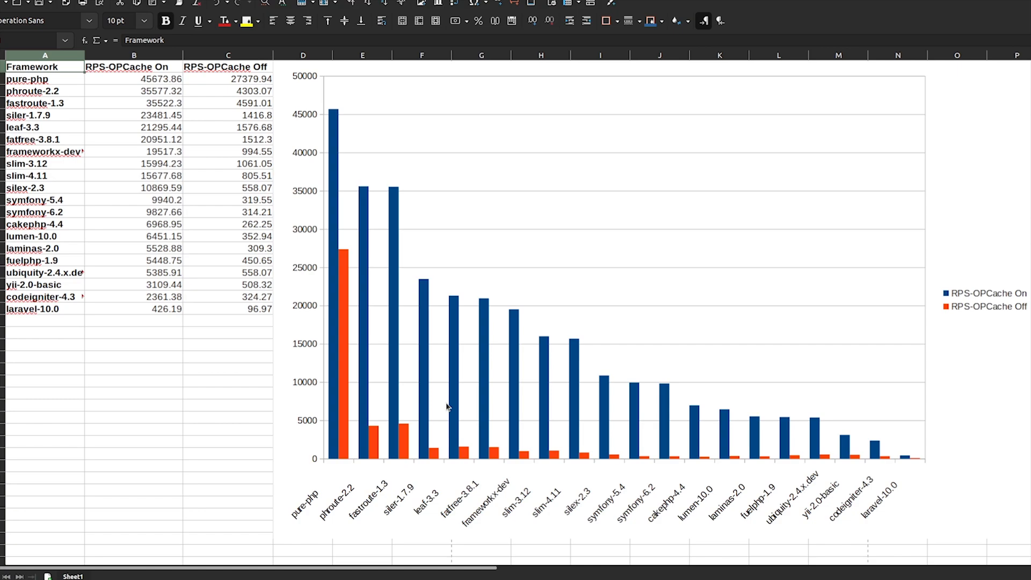
mouse_move(503, 498)
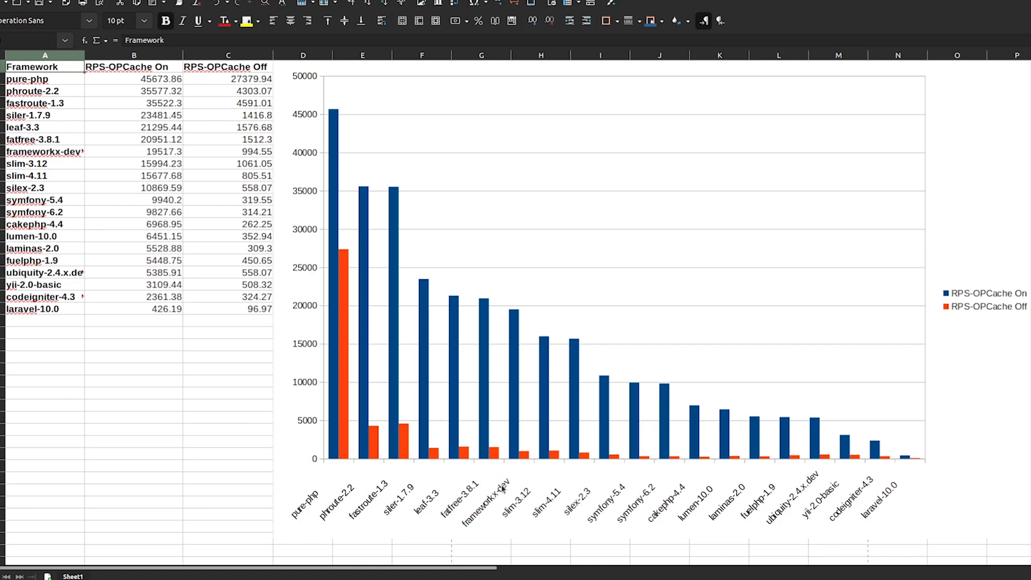